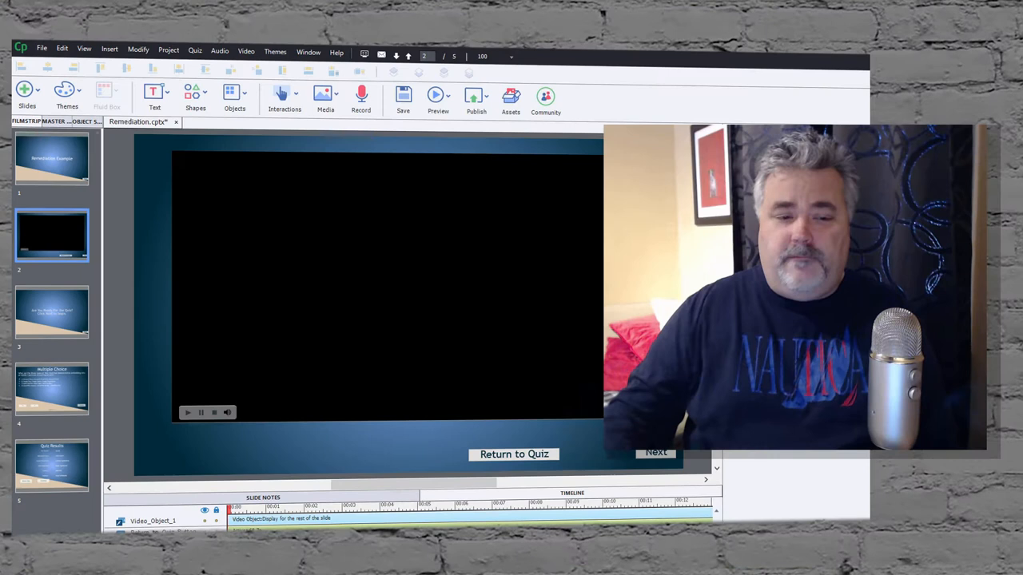
Step: Inspect the video slide's Next and Return to Quiz buttons, whose On Success is still Continue
{"action": "left_click", "coordinate": [52, 157]}
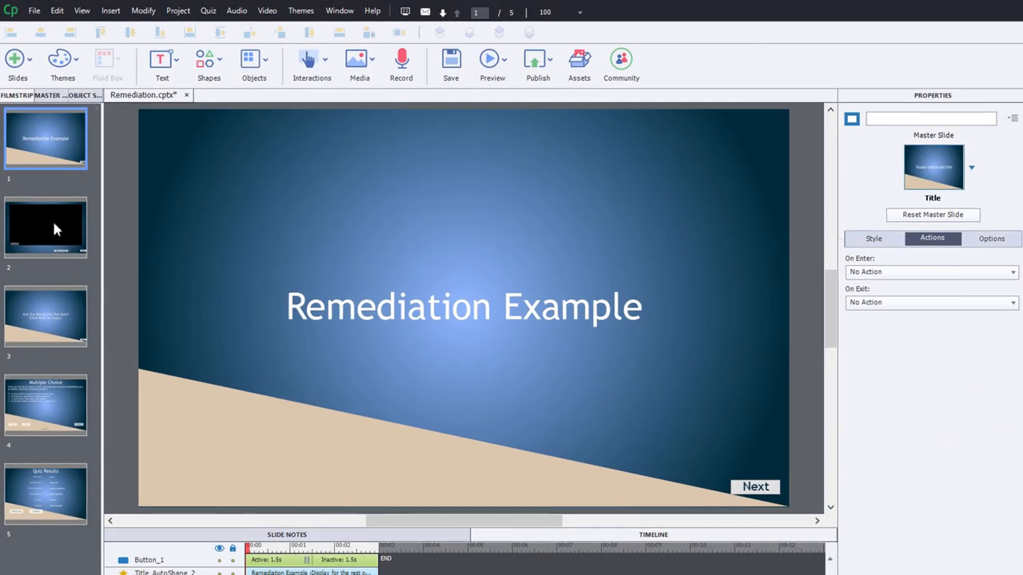
{"action": "left_click", "coordinate": [45, 227]}
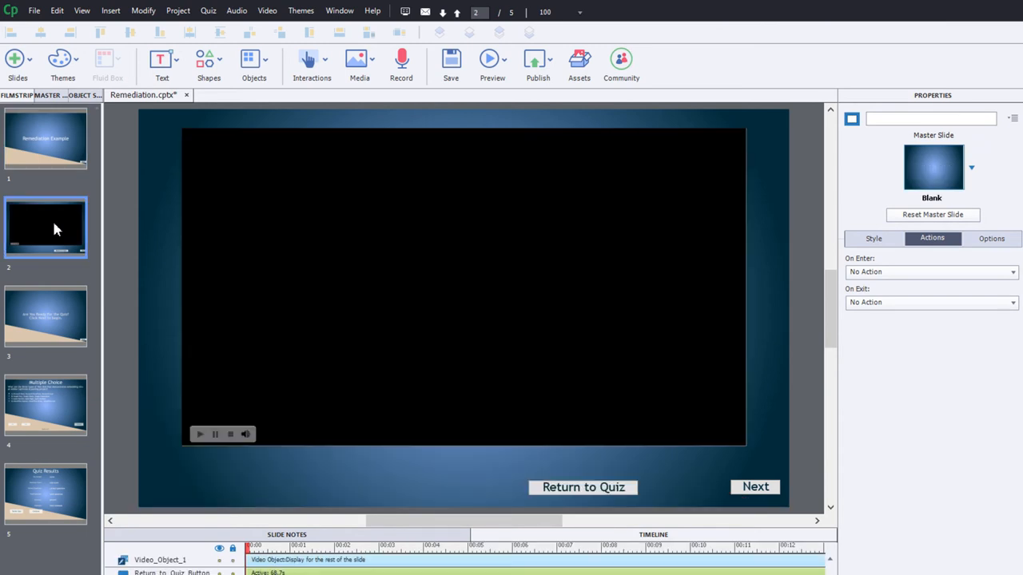
{"action": "mouse_move", "coordinate": [556, 316]}
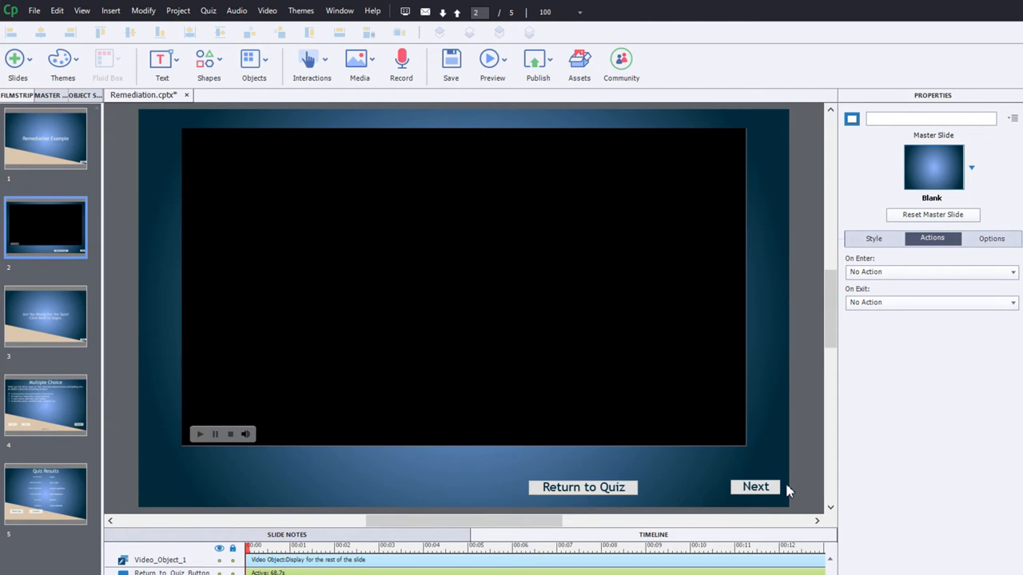
{"action": "left_click", "coordinate": [755, 487]}
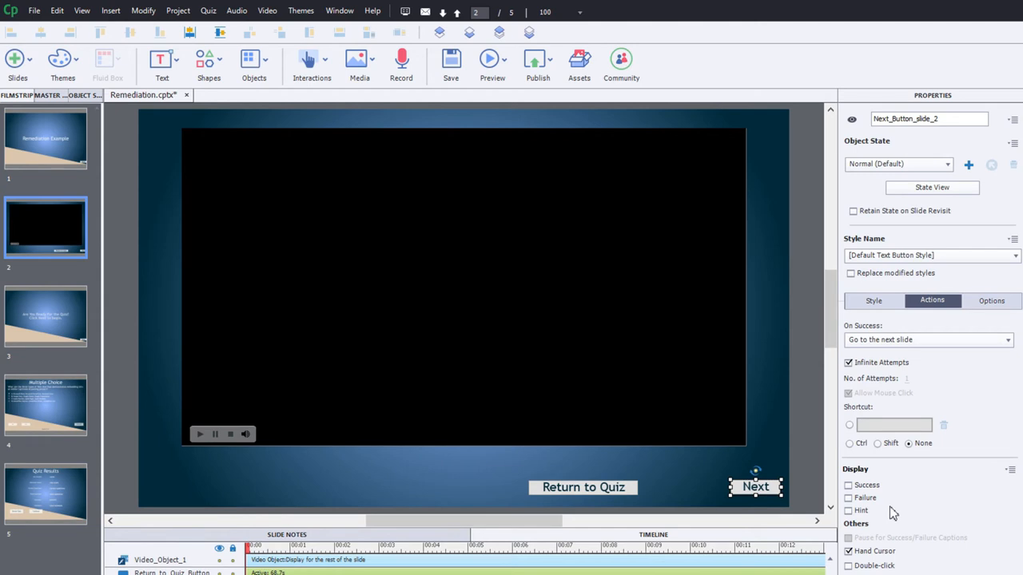
{"action": "mouse_move", "coordinate": [583, 487]}
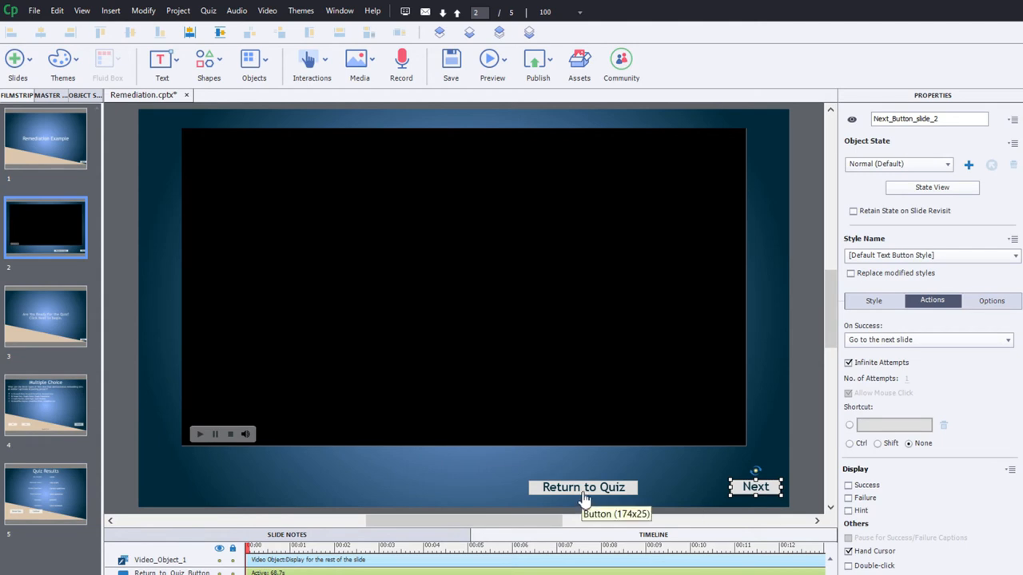
{"action": "left_click", "coordinate": [582, 488]}
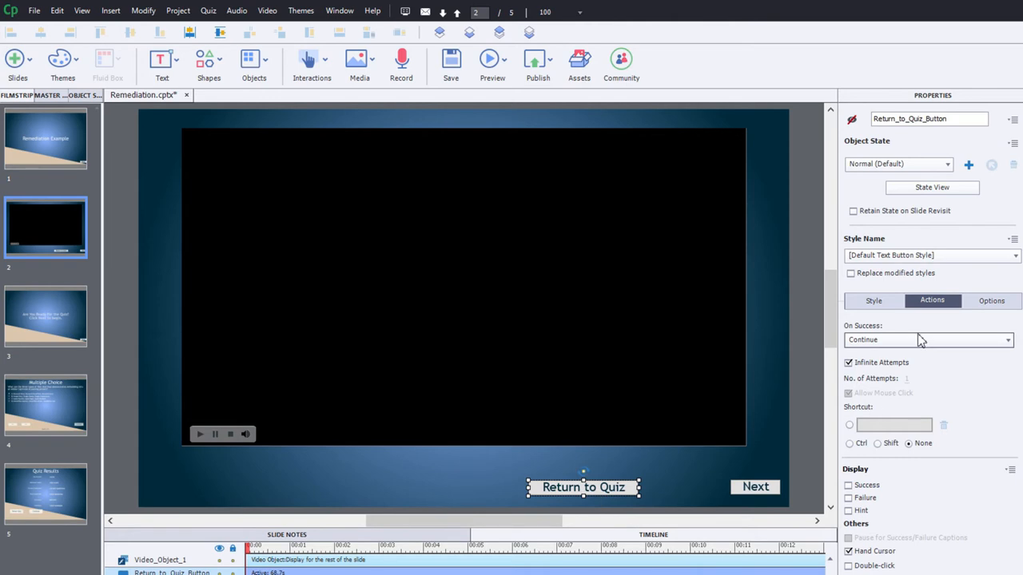
{"action": "mouse_move", "coordinate": [907, 350]}
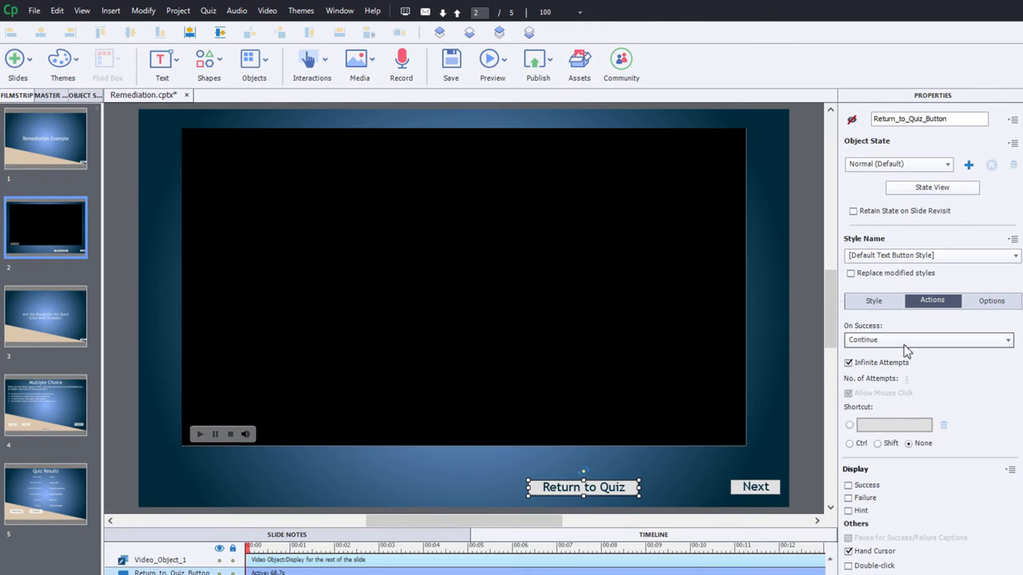
{"action": "mouse_move", "coordinate": [951, 326]}
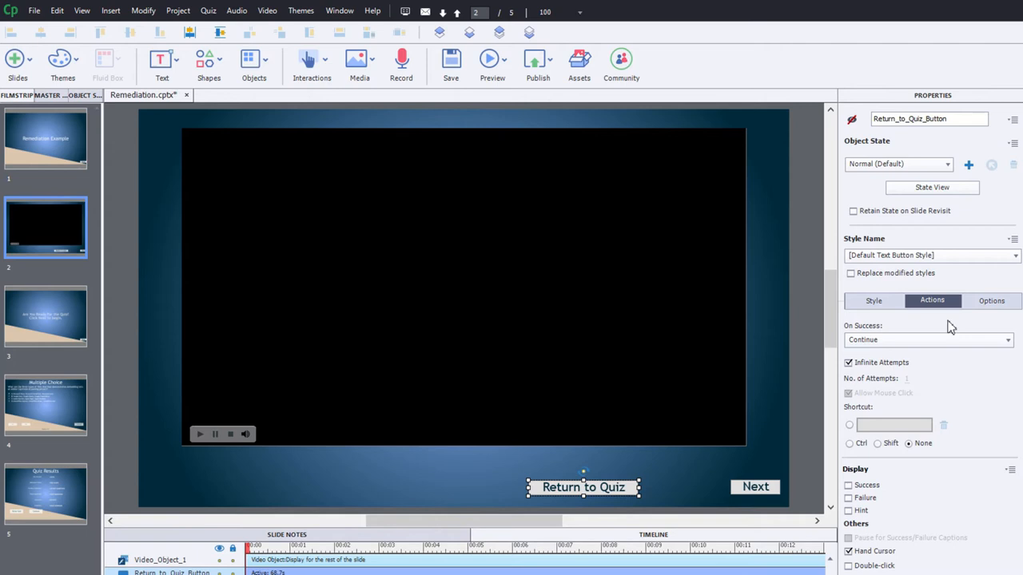
{"action": "mouse_move", "coordinate": [855, 132]}
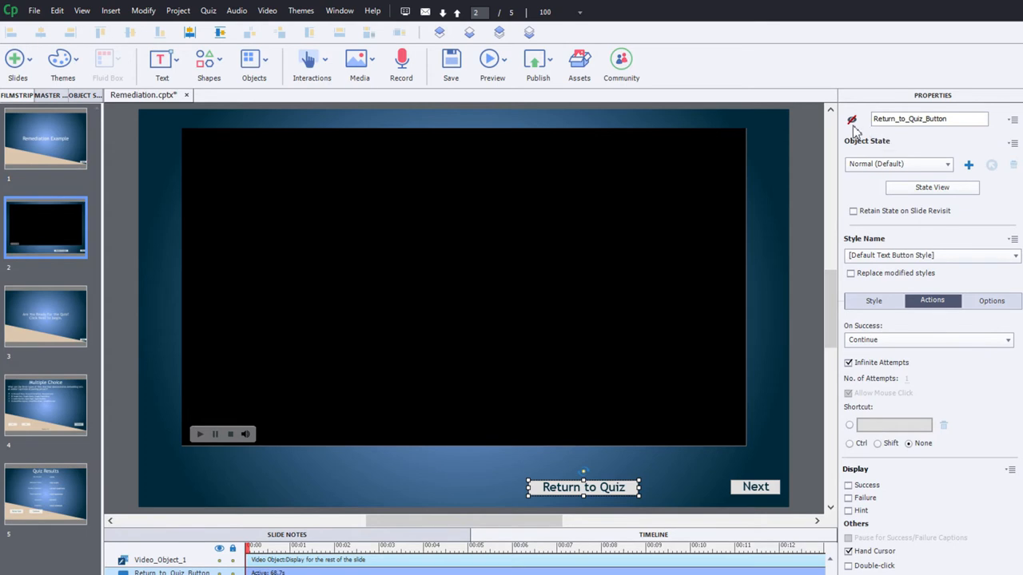
{"action": "mouse_move", "coordinate": [851, 119]}
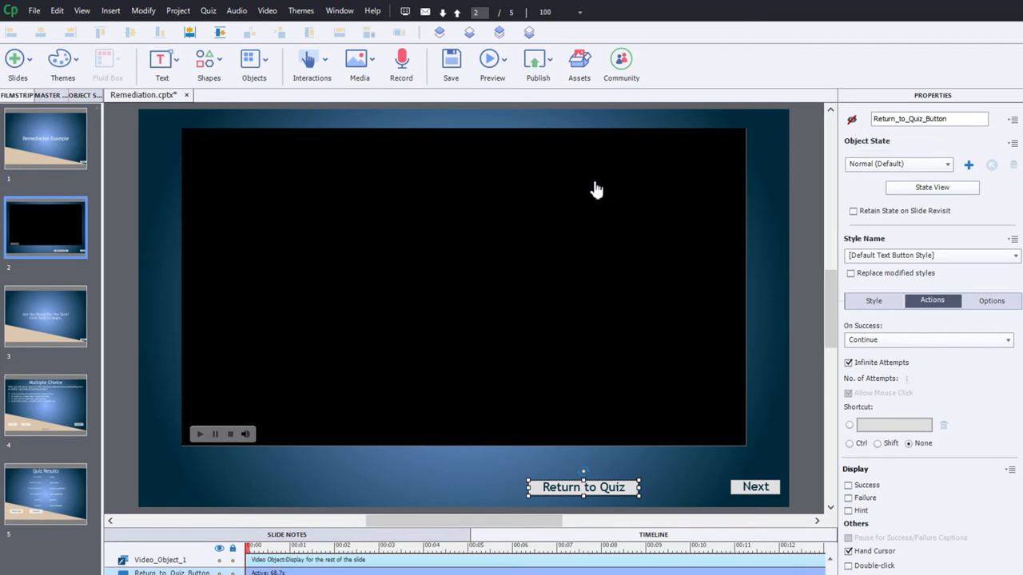
Step: Review the quiz intro, Multiple Choice question and Quiz Results slides, then return to slide 1
{"action": "left_click", "coordinate": [45, 316]}
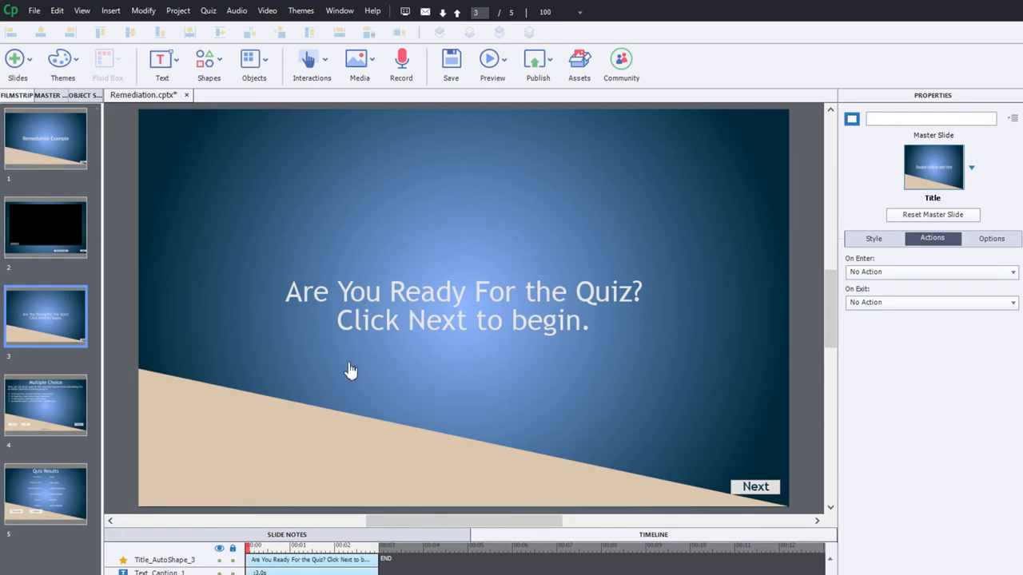
{"action": "left_click", "coordinate": [45, 406]}
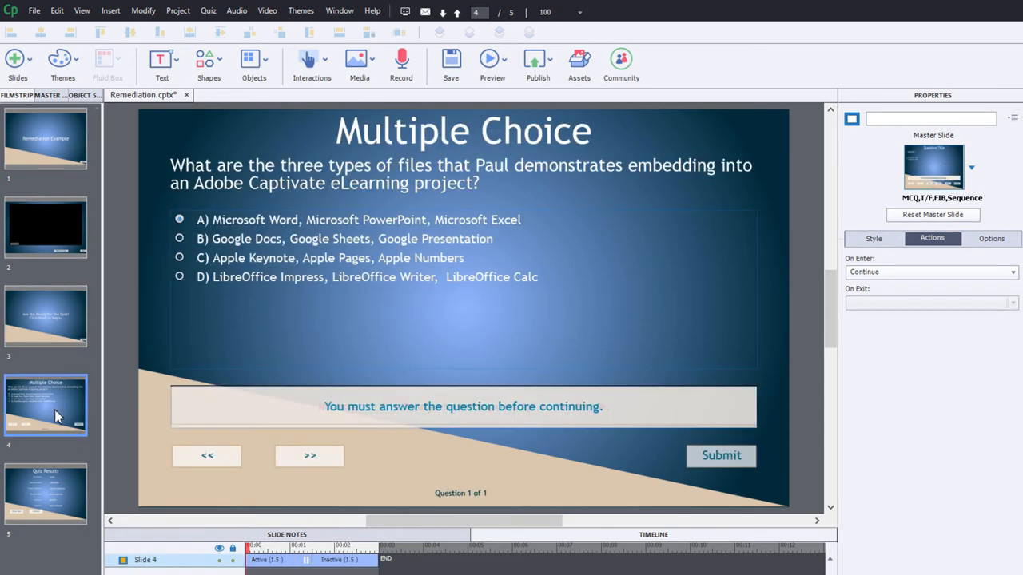
{"action": "mouse_move", "coordinate": [477, 179]}
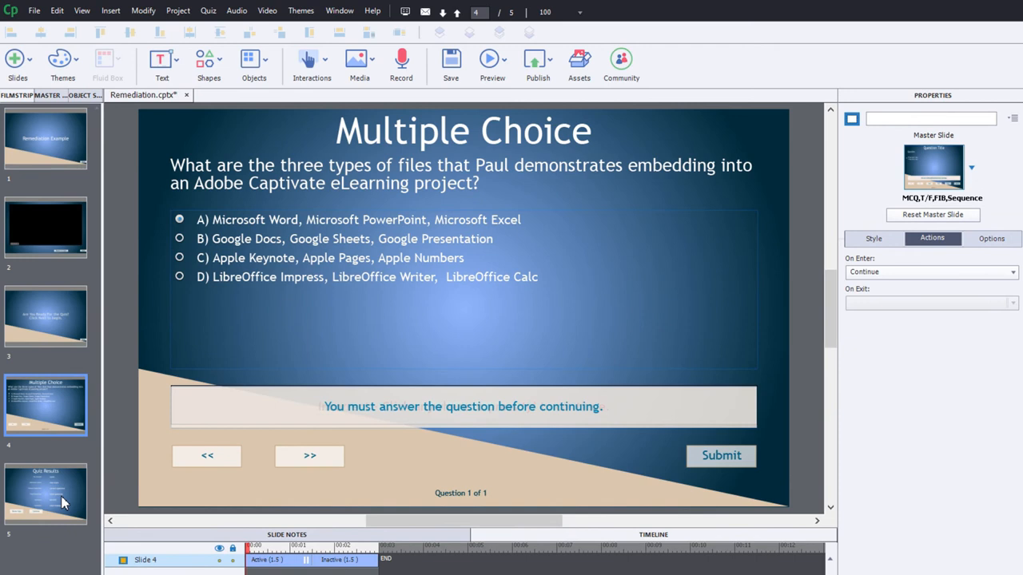
{"action": "left_click", "coordinate": [45, 494]}
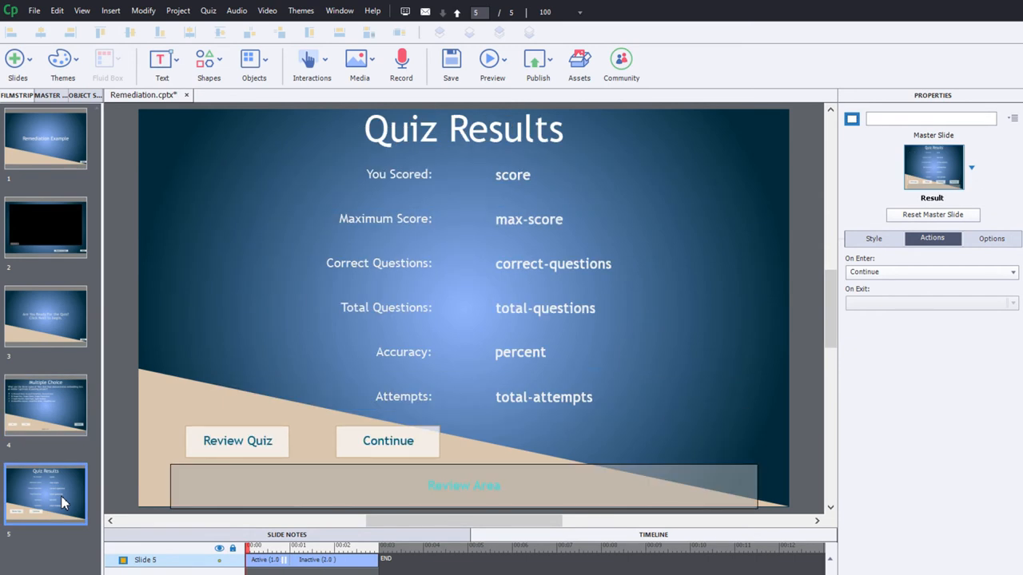
{"action": "mouse_move", "coordinate": [72, 120]}
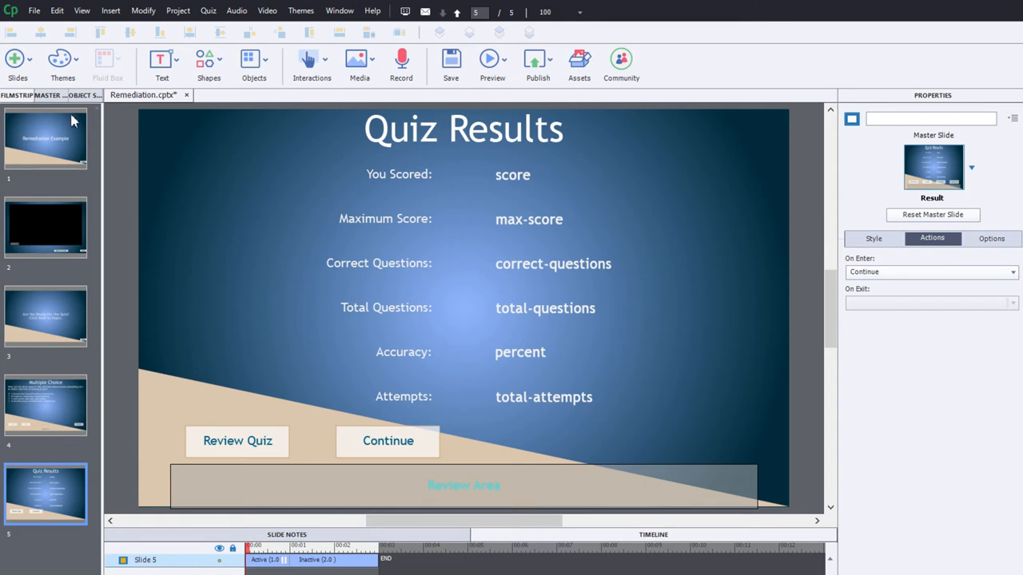
{"action": "left_click", "coordinate": [46, 137]}
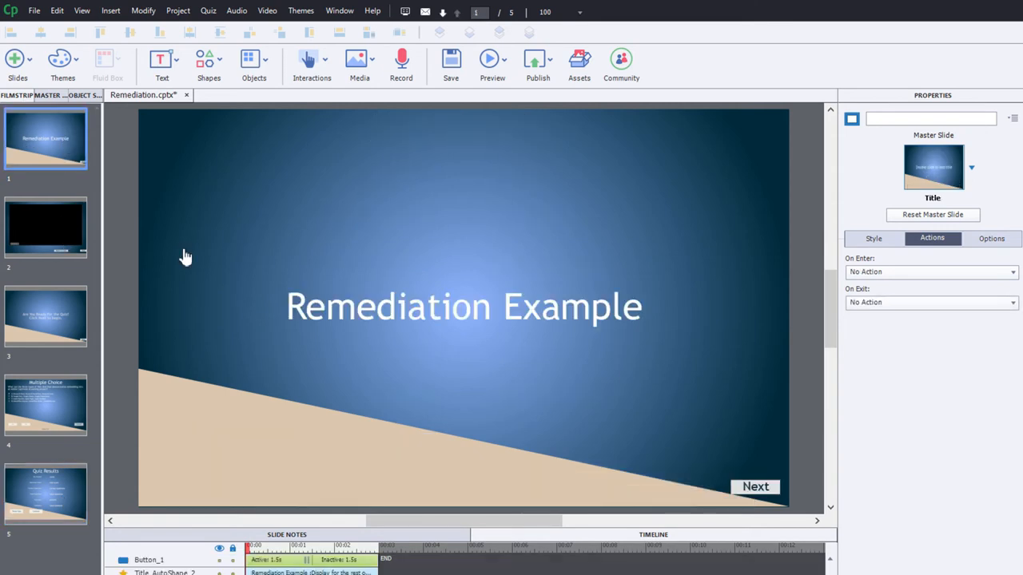
{"action": "mouse_move", "coordinate": [714, 97]}
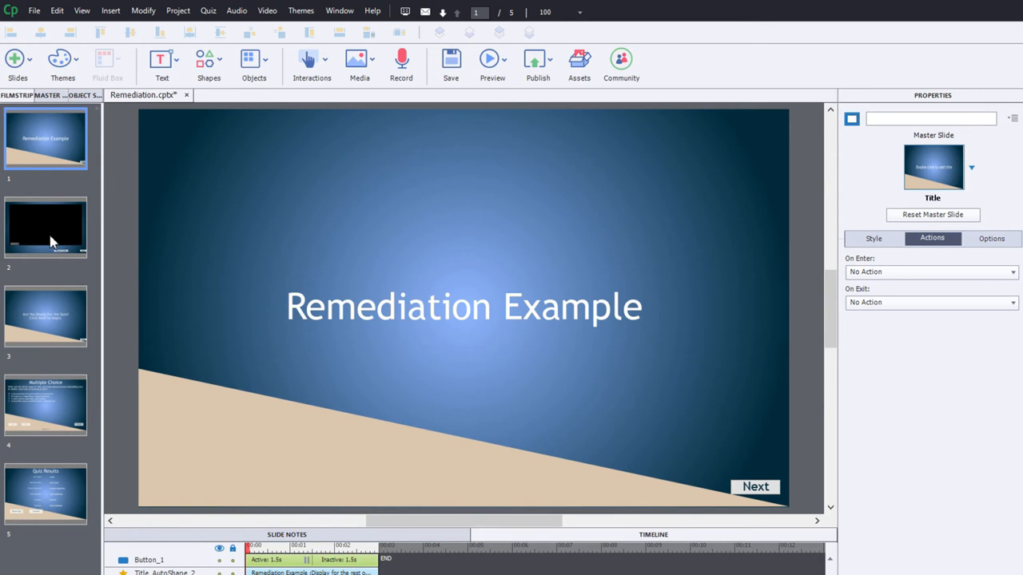
Step: Set the video slide's Return to Quiz button On Success action to Return to Quiz
{"action": "left_click", "coordinate": [45, 227]}
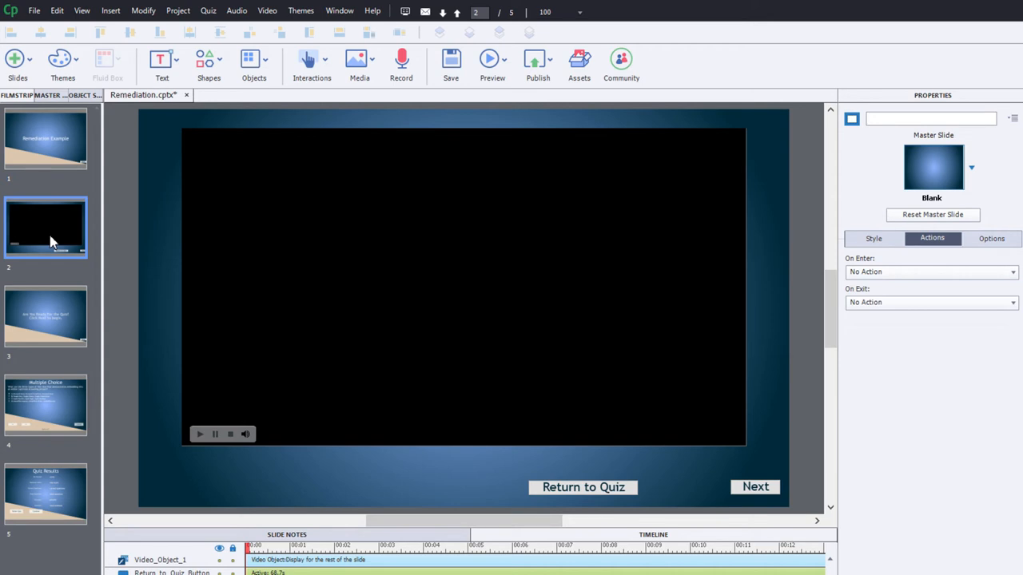
{"action": "mouse_move", "coordinate": [788, 287]}
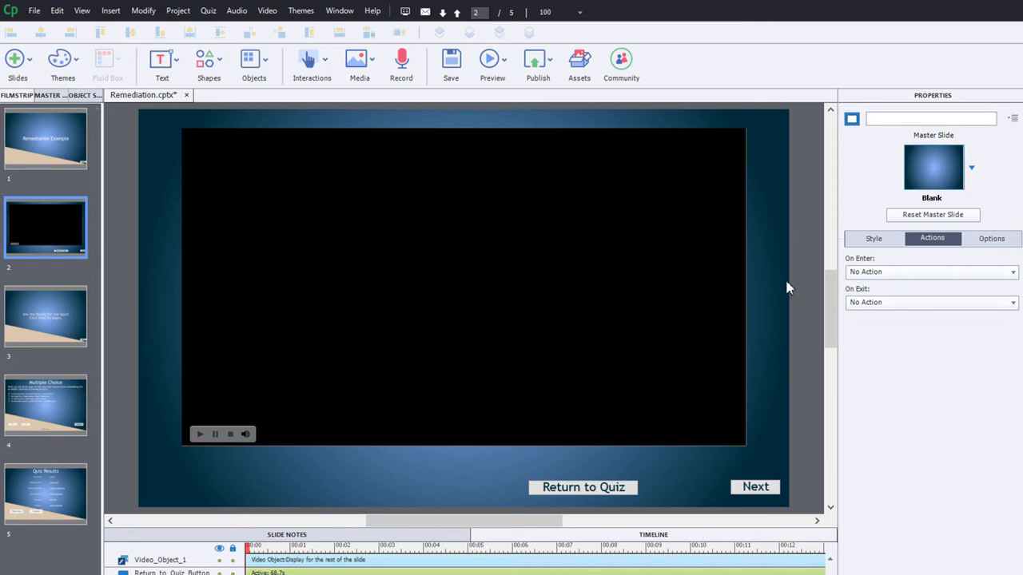
{"action": "mouse_move", "coordinate": [794, 271]}
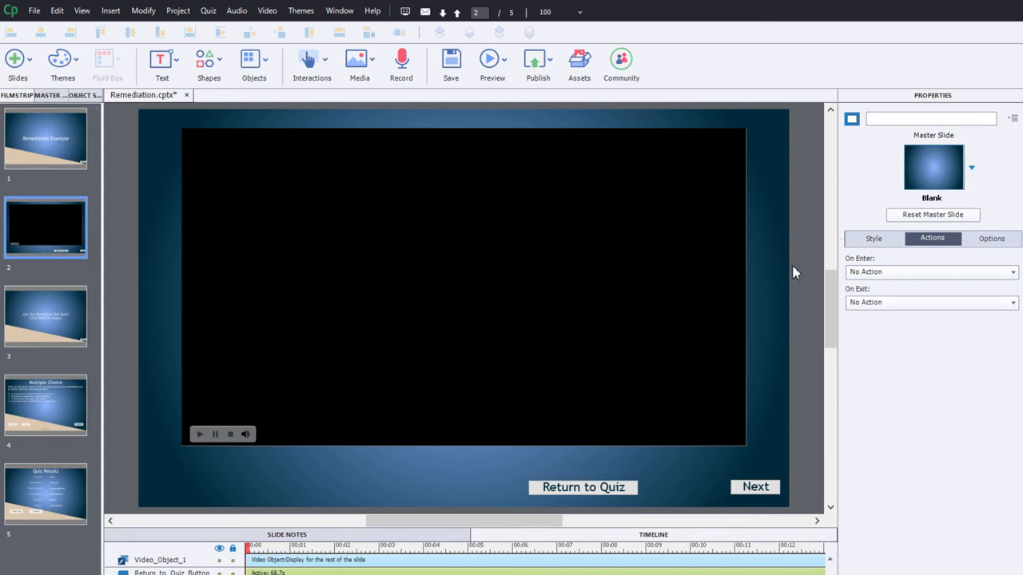
{"action": "mouse_move", "coordinate": [582, 488]}
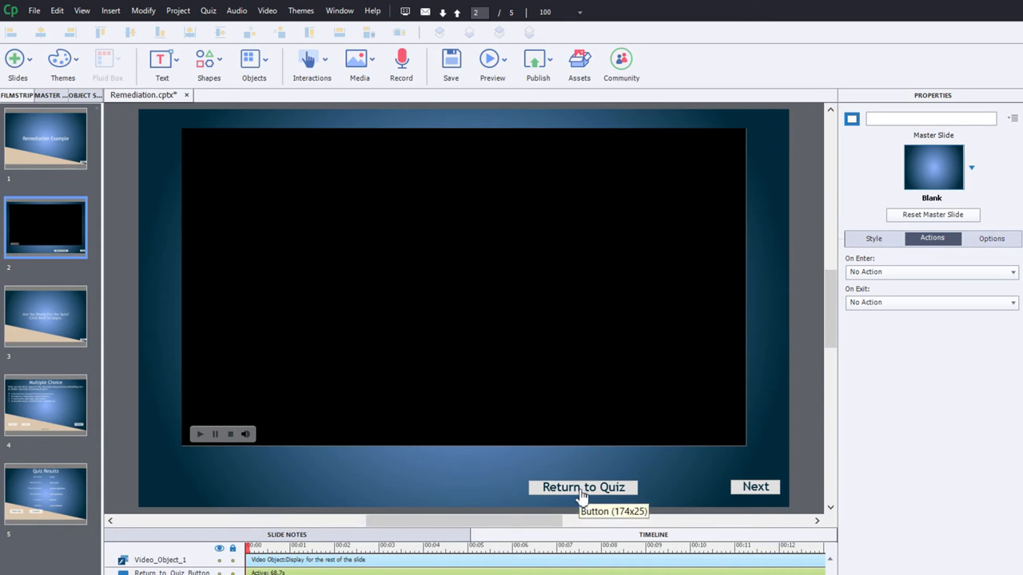
{"action": "left_click", "coordinate": [583, 487]}
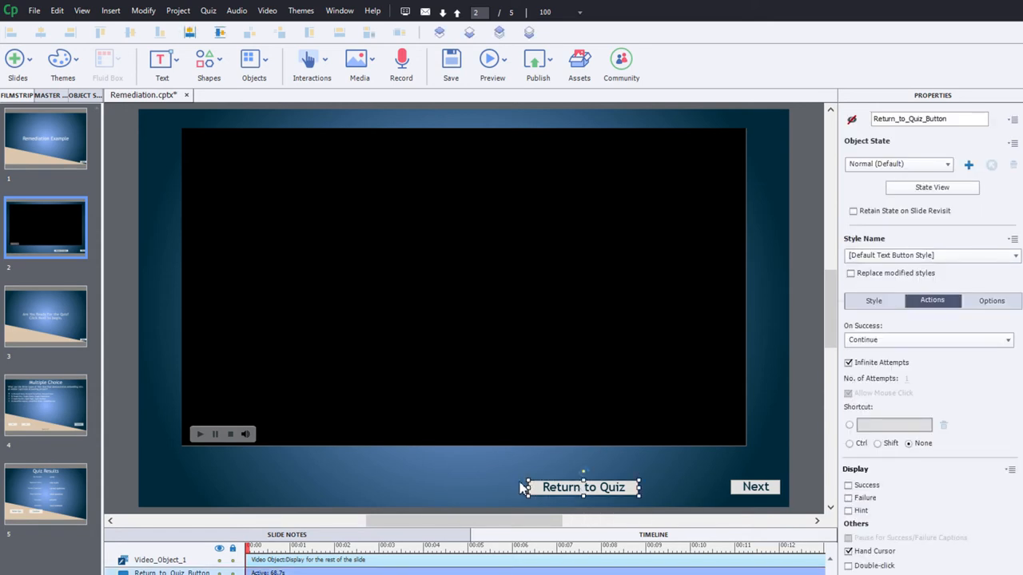
{"action": "mouse_move", "coordinate": [635, 460]}
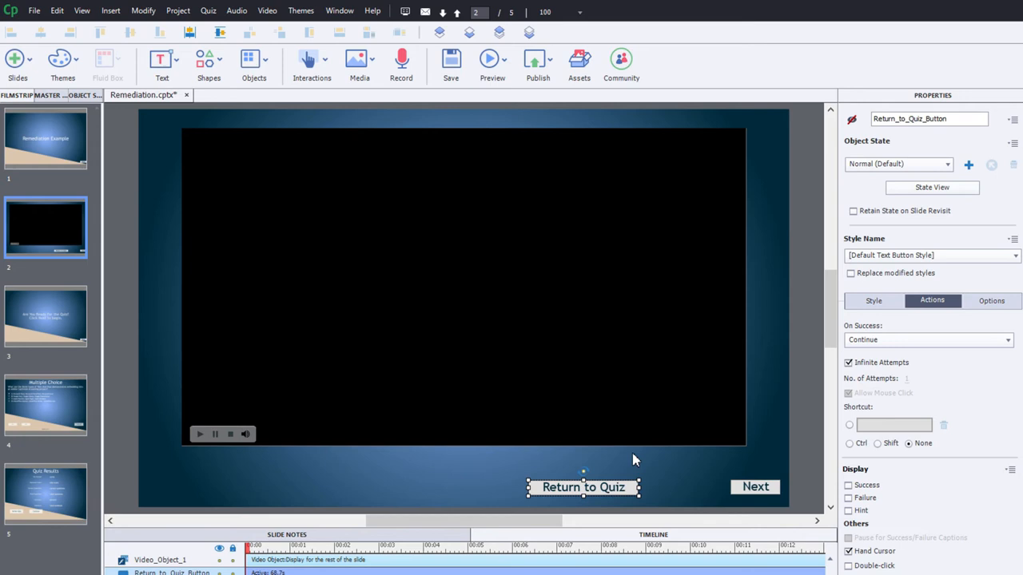
{"action": "left_click", "coordinate": [926, 340]}
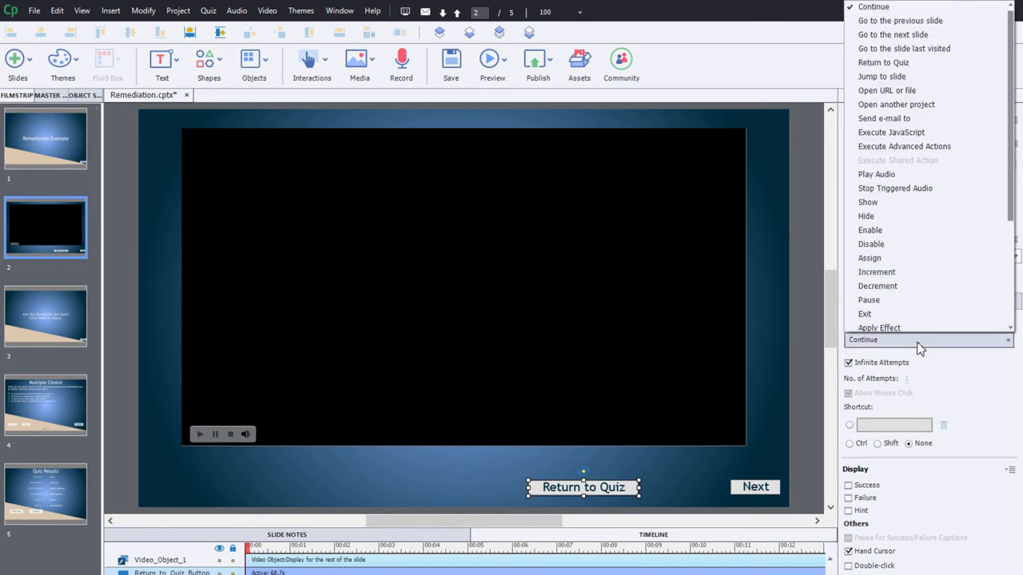
{"action": "mouse_move", "coordinate": [870, 230]}
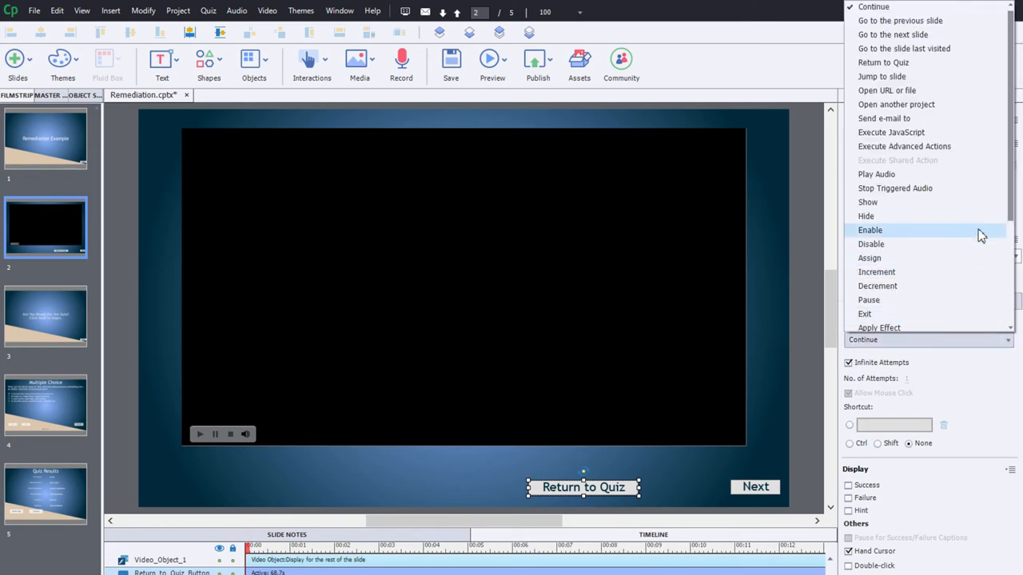
{"action": "mouse_move", "coordinate": [901, 120]}
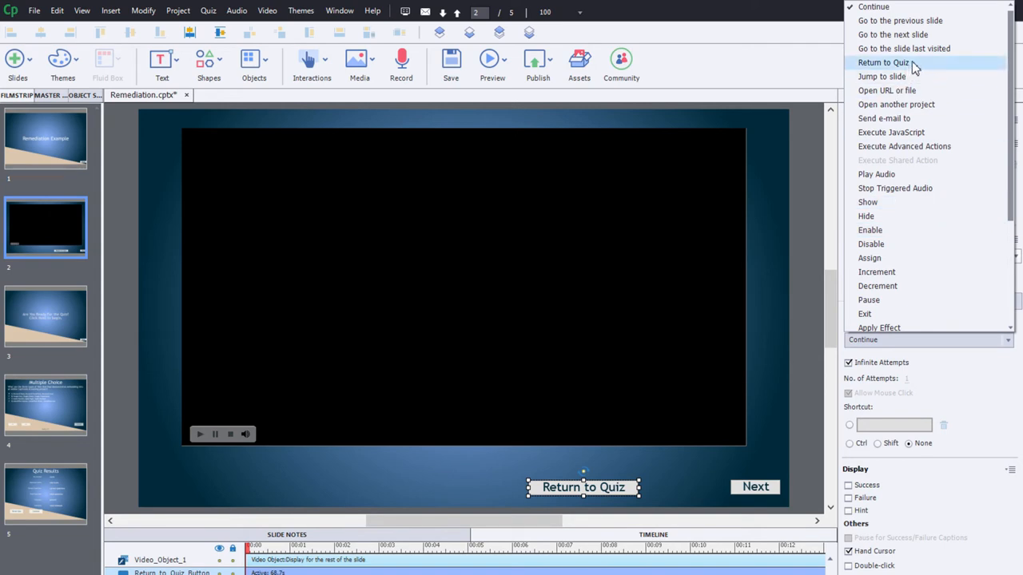
{"action": "left_click", "coordinate": [883, 62]}
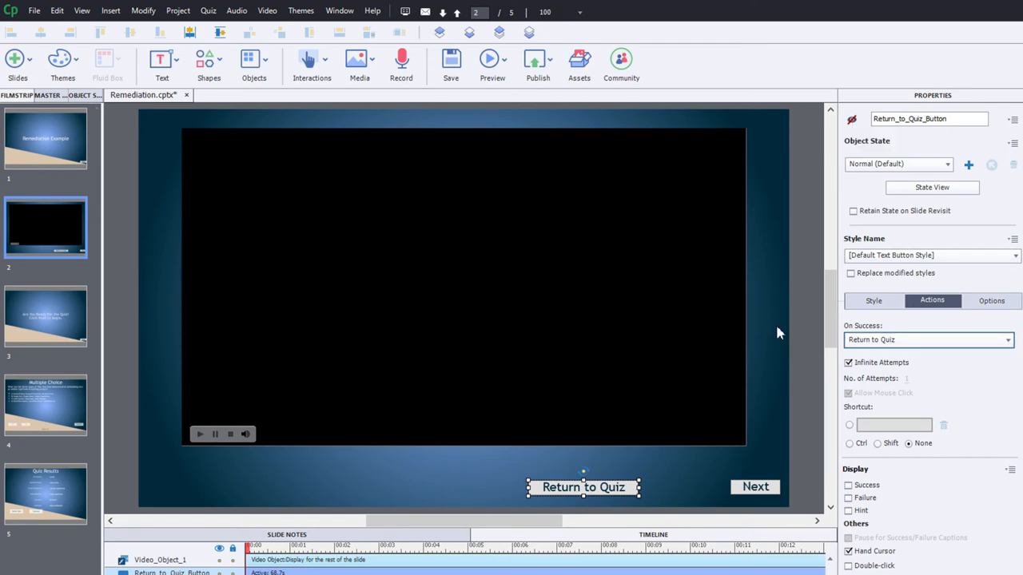
{"action": "mouse_move", "coordinate": [646, 494]}
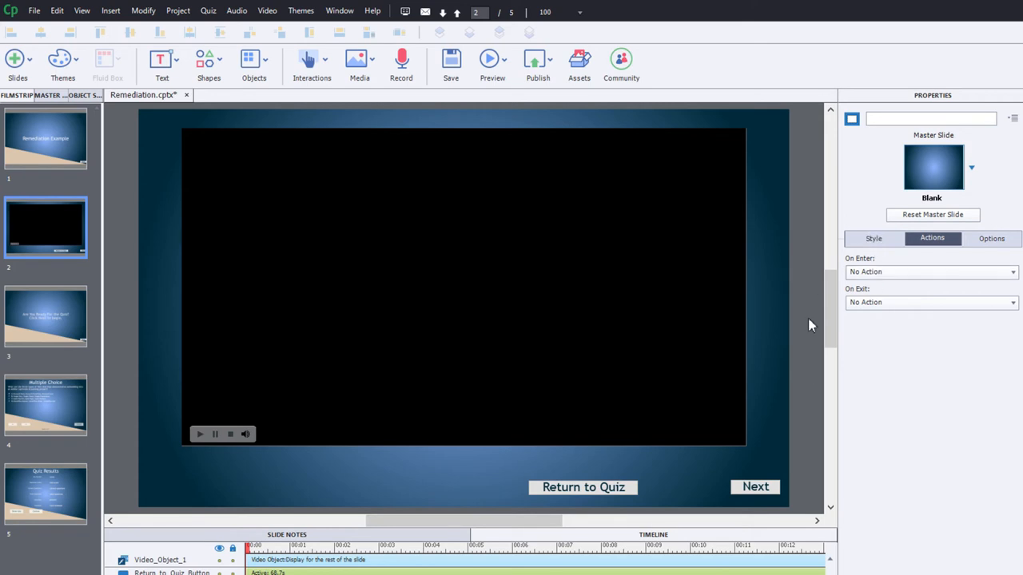
Step: Set the video slide's On Enter to Execute Advanced Actions with the ReturnToQuizButton script
{"action": "left_click", "coordinate": [931, 271]}
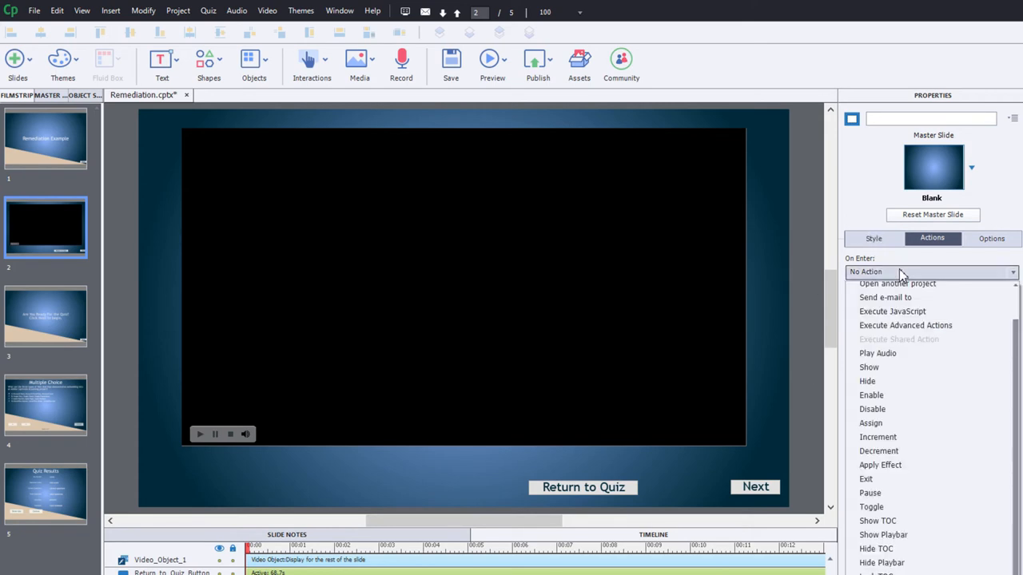
{"action": "left_click", "coordinate": [905, 325]}
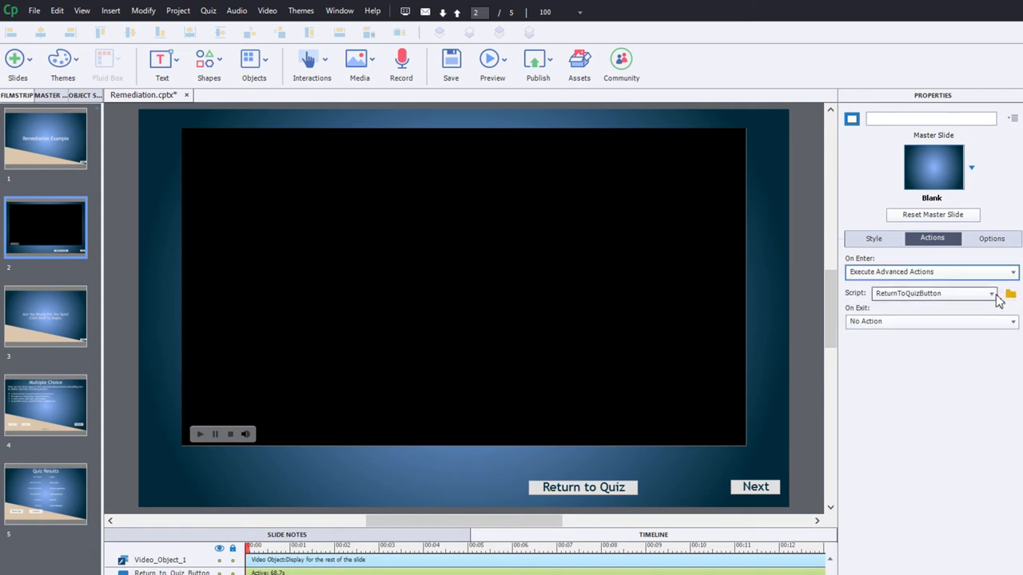
{"action": "mouse_move", "coordinate": [973, 296]}
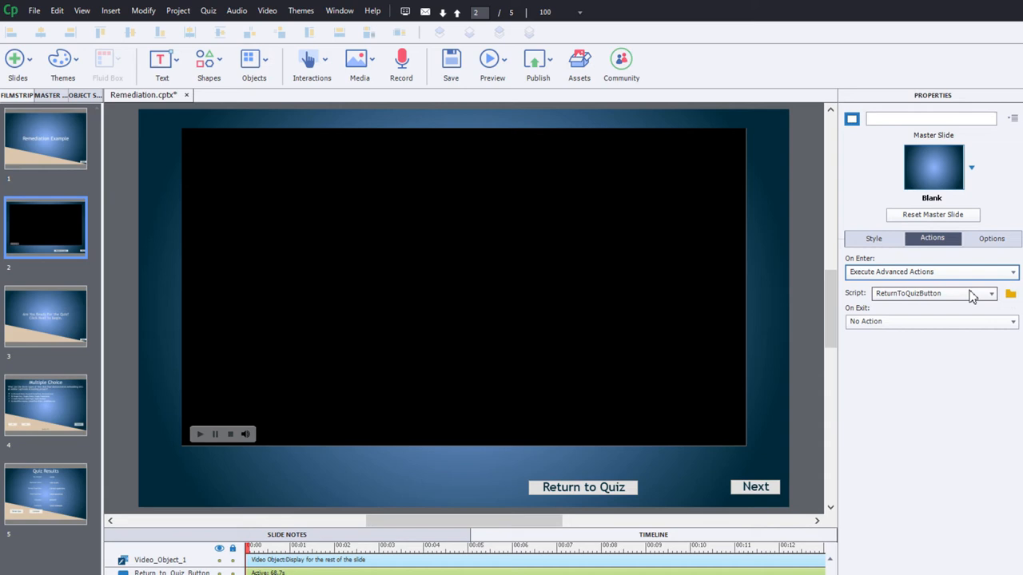
{"action": "left_click", "coordinate": [1010, 294]}
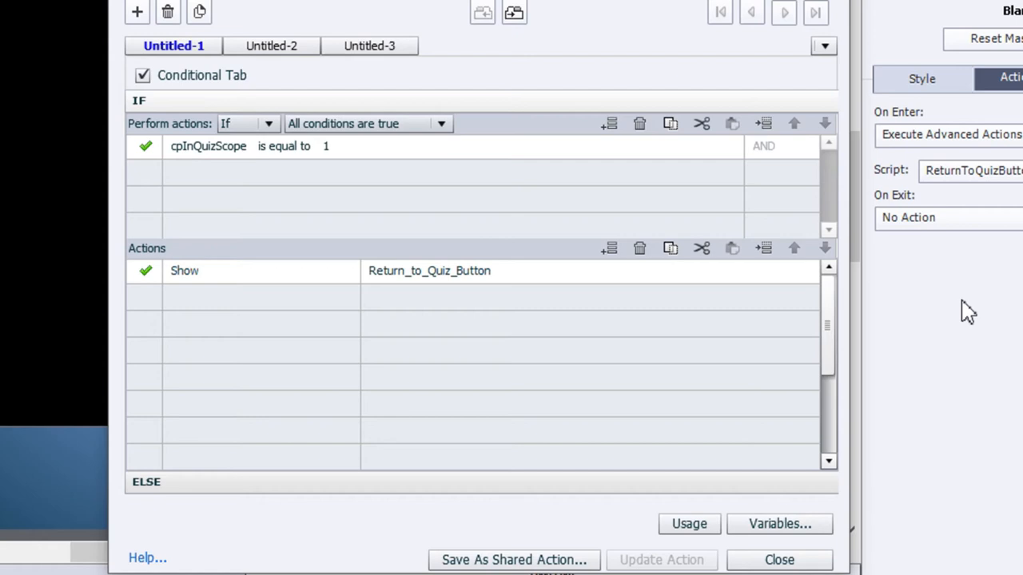
{"action": "mouse_move", "coordinate": [215, 223]}
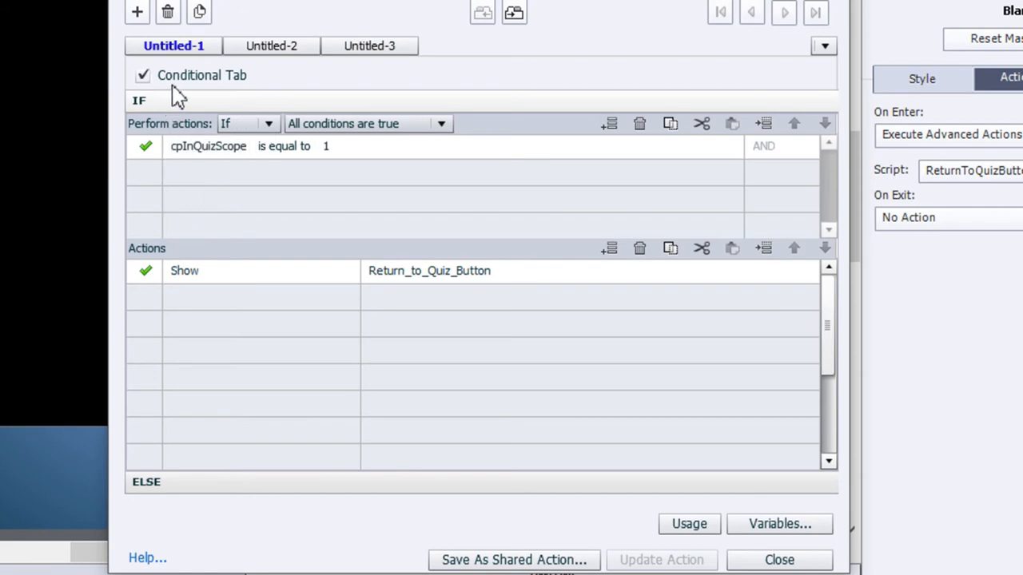
{"action": "mouse_move", "coordinate": [199, 96]}
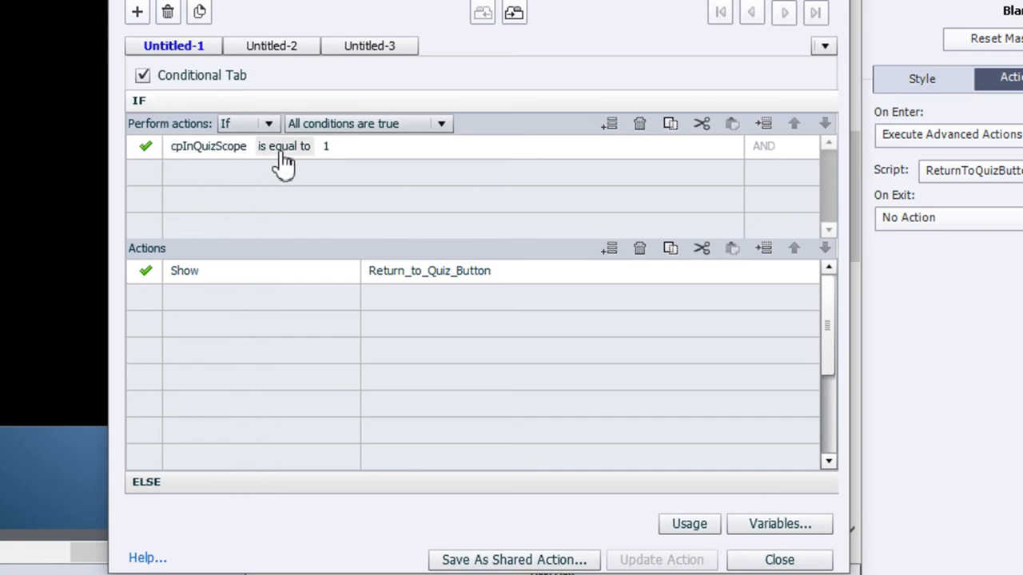
{"action": "mouse_move", "coordinate": [351, 184]}
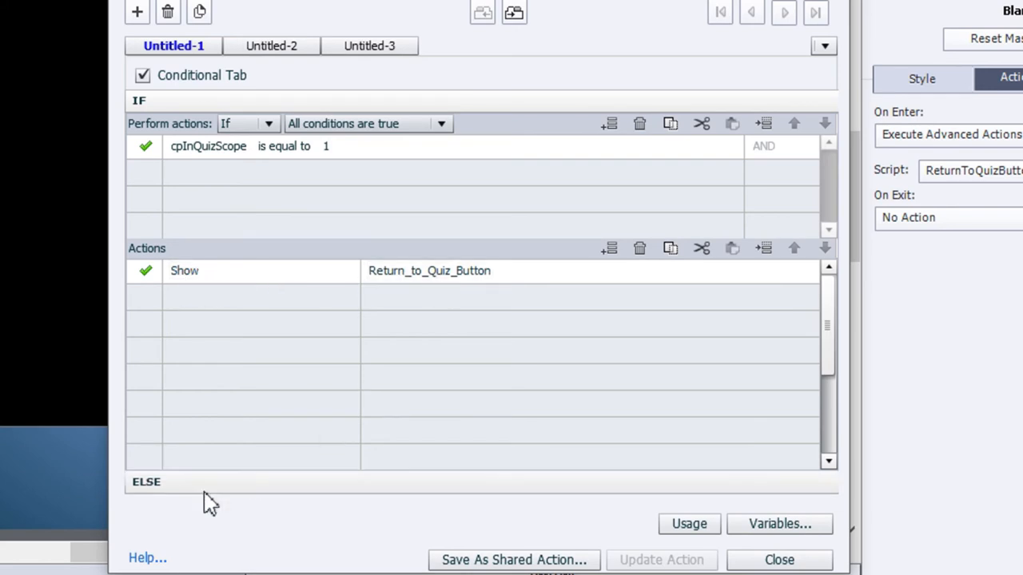
Step: Review the Else branch hiding Return_to_Quiz_Button, then close the Advanced Actions editor
{"action": "left_click", "coordinate": [146, 481]}
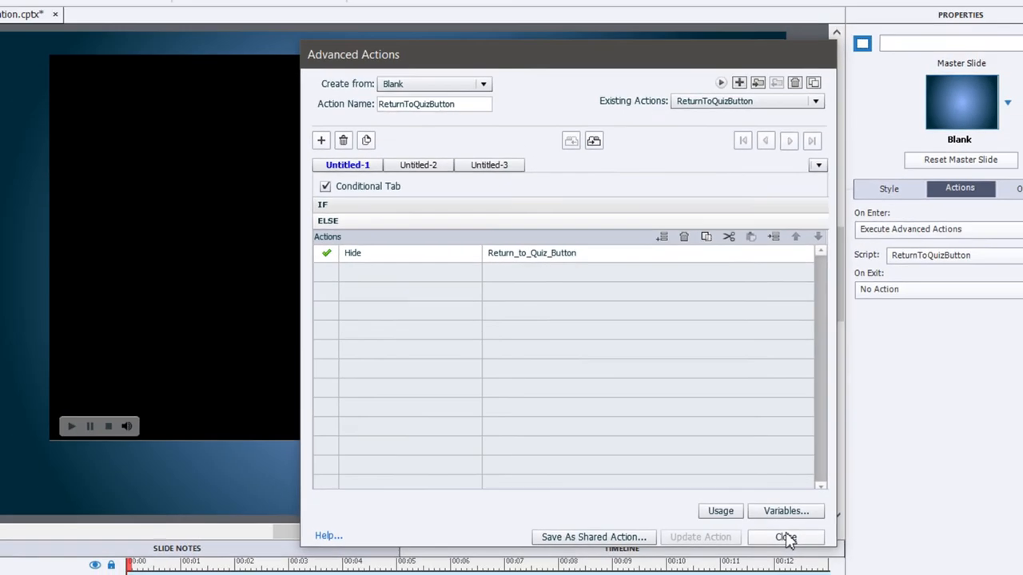
{"action": "left_click", "coordinate": [784, 537]}
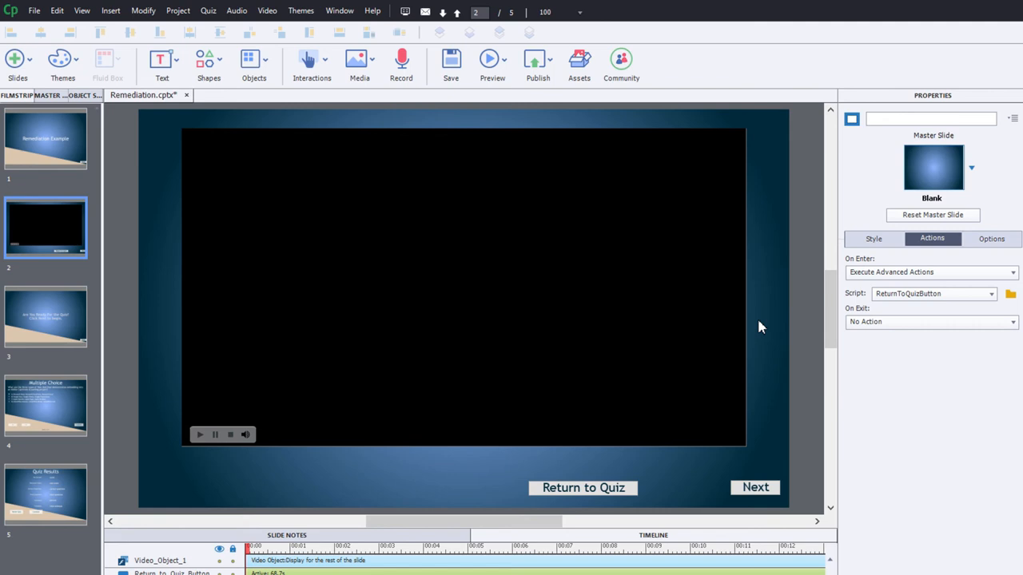
{"action": "mouse_move", "coordinate": [586, 500]}
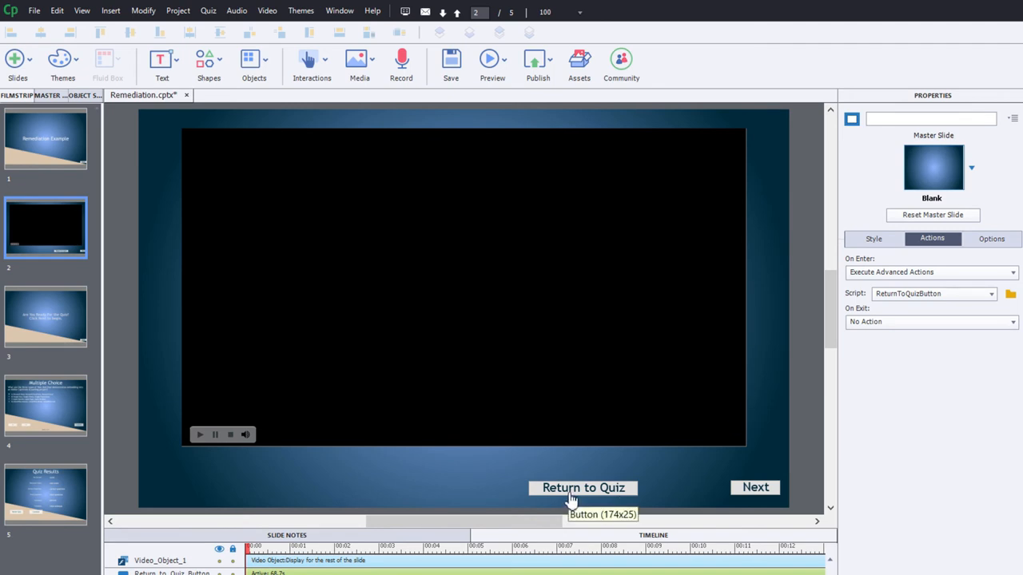
{"action": "mouse_move", "coordinate": [755, 487]}
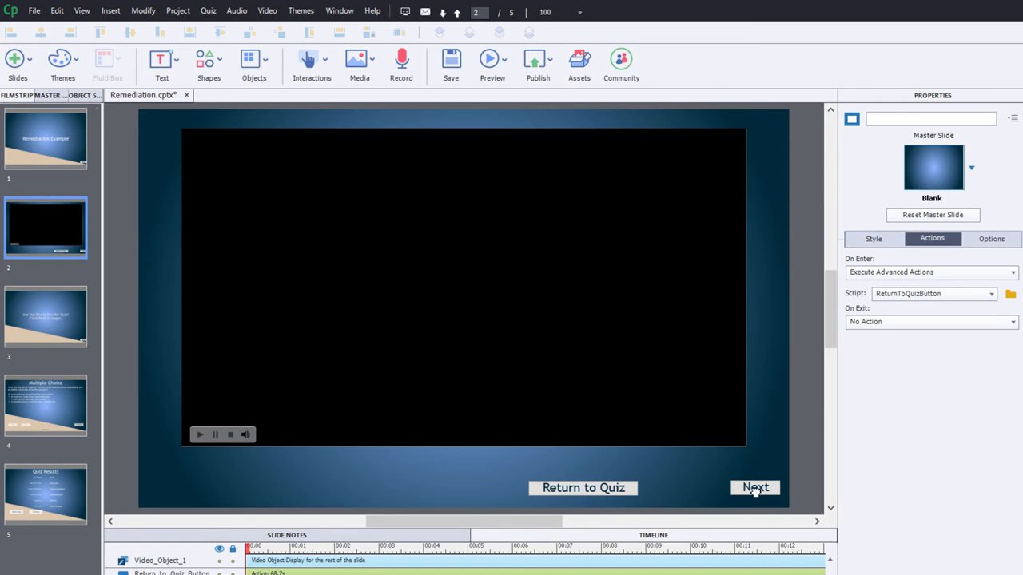
Step: Remove the video slide's Next button and place Return to Quiz at the bottom right
{"action": "left_click", "coordinate": [755, 487]}
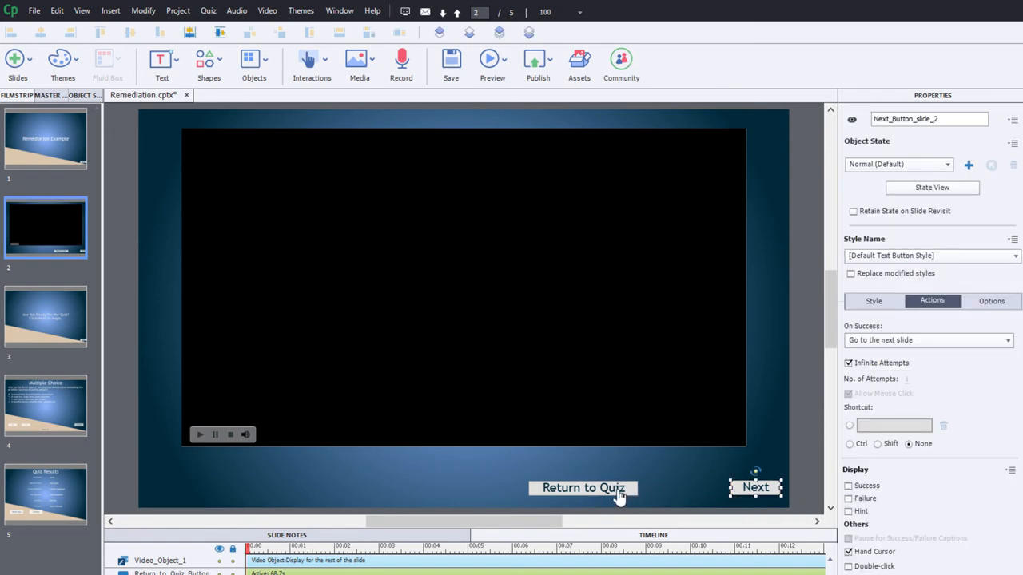
{"action": "left_click", "coordinate": [582, 488]}
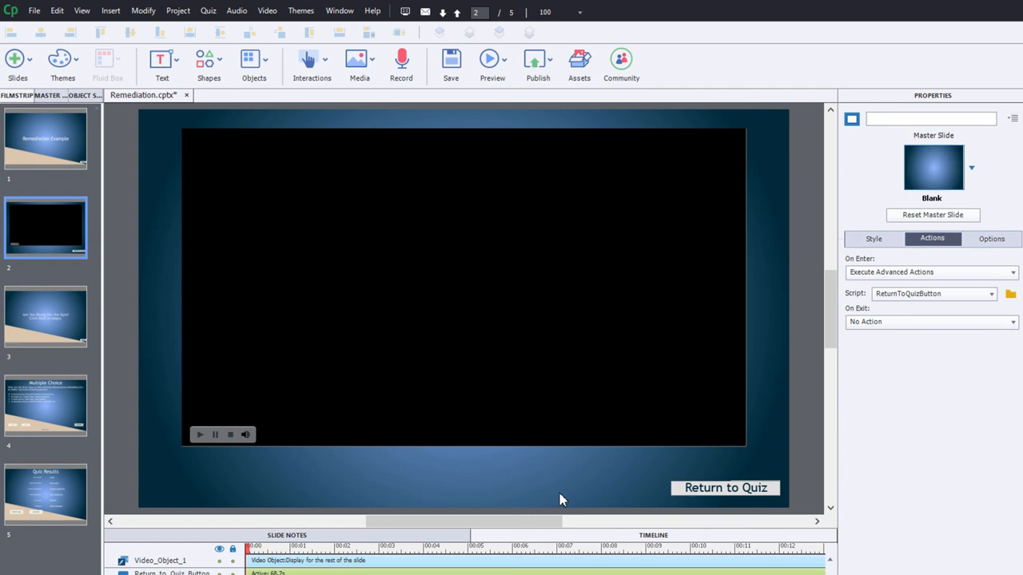
{"action": "mouse_move", "coordinate": [449, 401]}
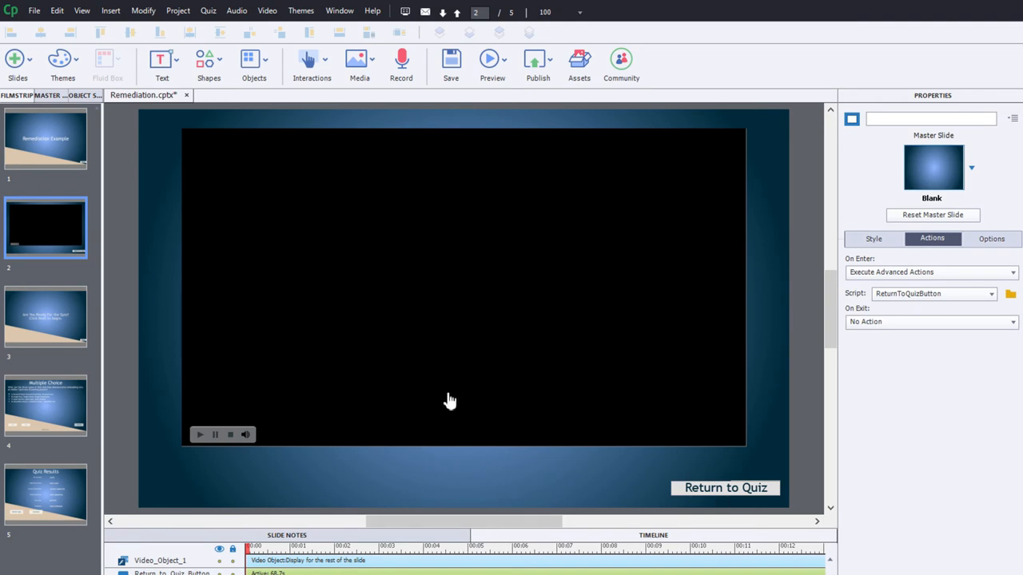
{"action": "mouse_move", "coordinate": [56, 249]}
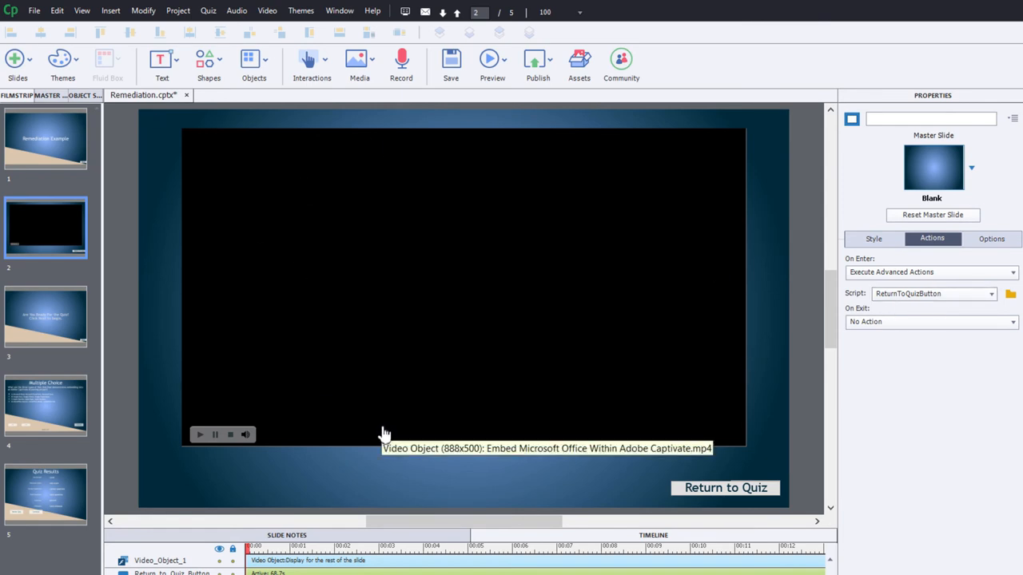
{"action": "left_click", "coordinate": [46, 315]}
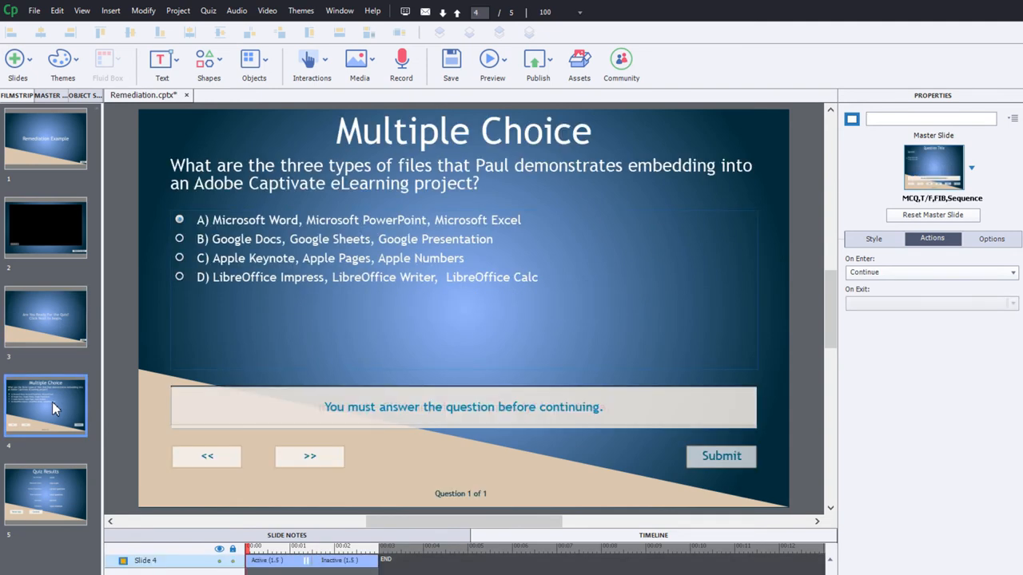
{"action": "mouse_move", "coordinate": [268, 387]}
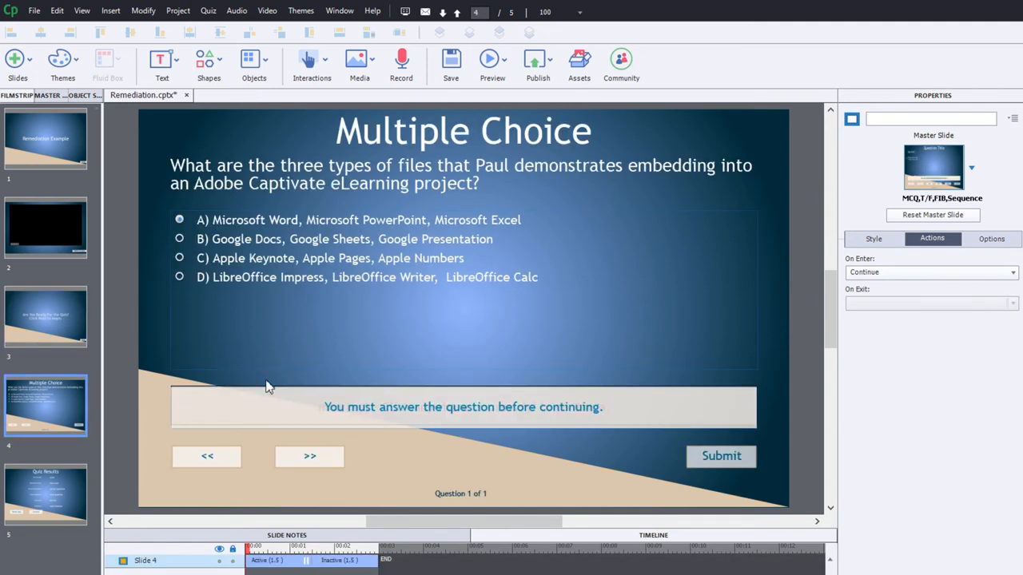
{"action": "mouse_move", "coordinate": [511, 171]}
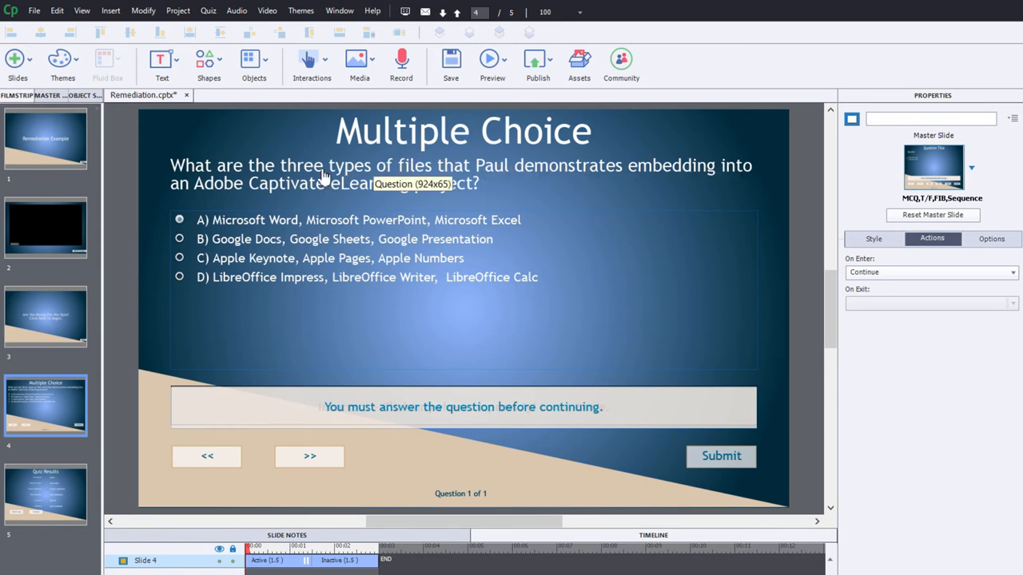
{"action": "mouse_move", "coordinate": [484, 206]}
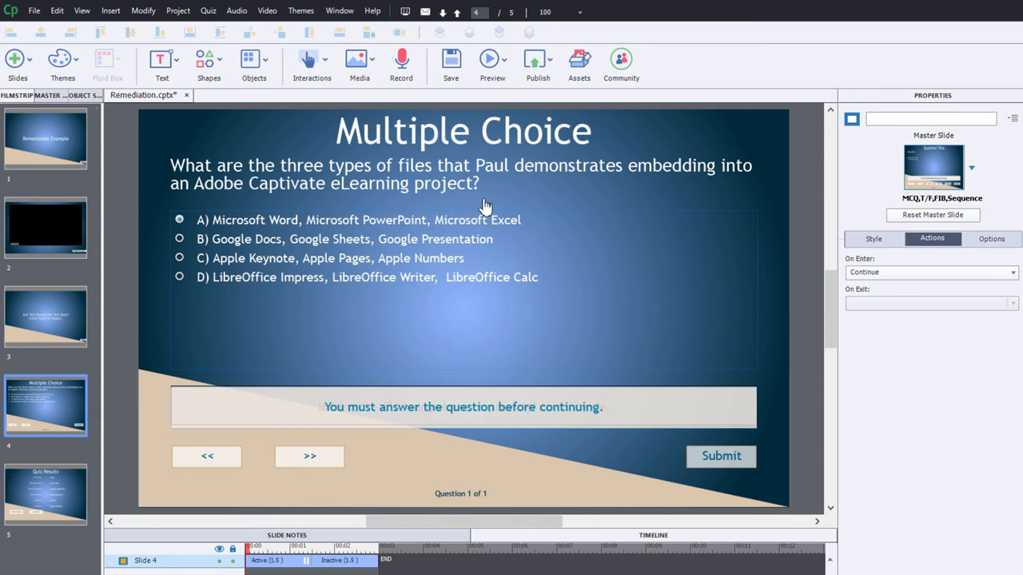
{"action": "mouse_move", "coordinate": [207, 234]}
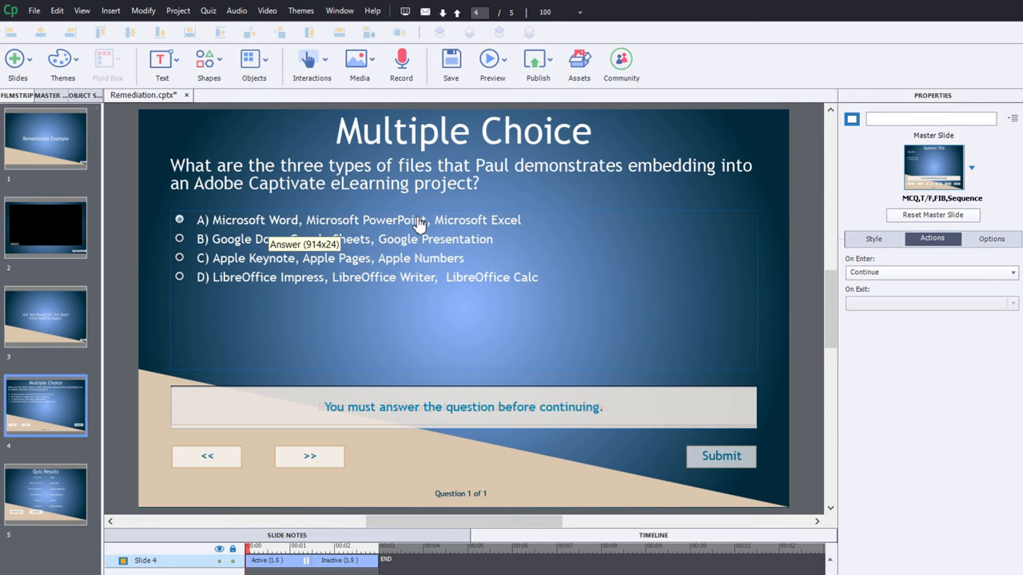
{"action": "mouse_move", "coordinate": [410, 254]}
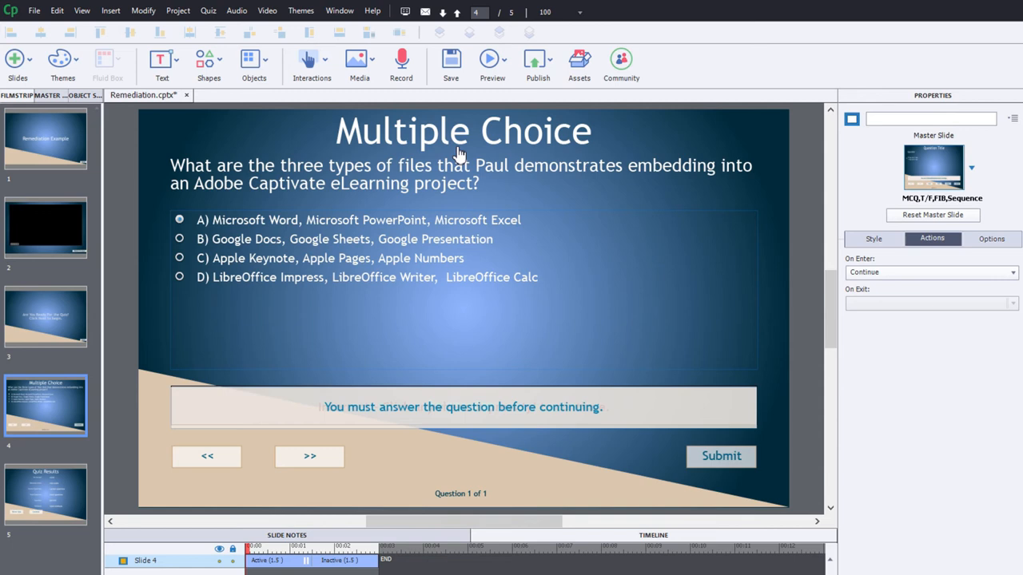
{"action": "mouse_move", "coordinate": [560, 186]}
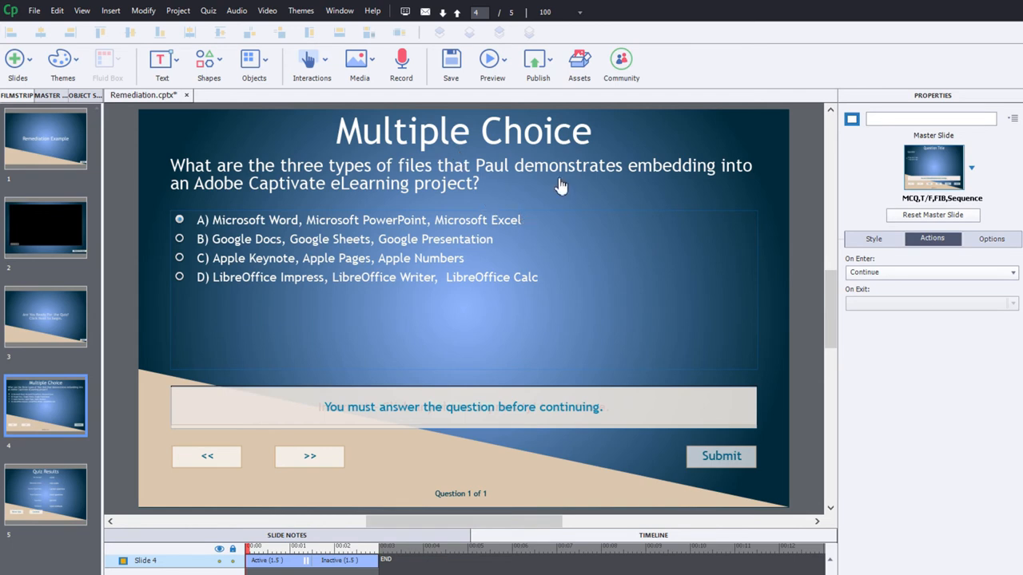
{"action": "mouse_move", "coordinate": [559, 190]}
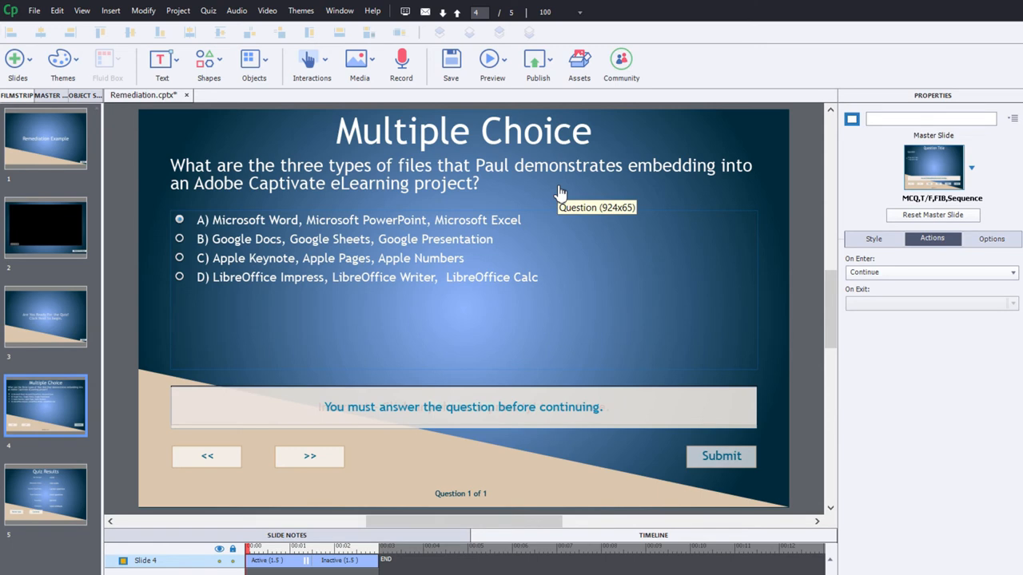
{"action": "mouse_move", "coordinate": [559, 194]}
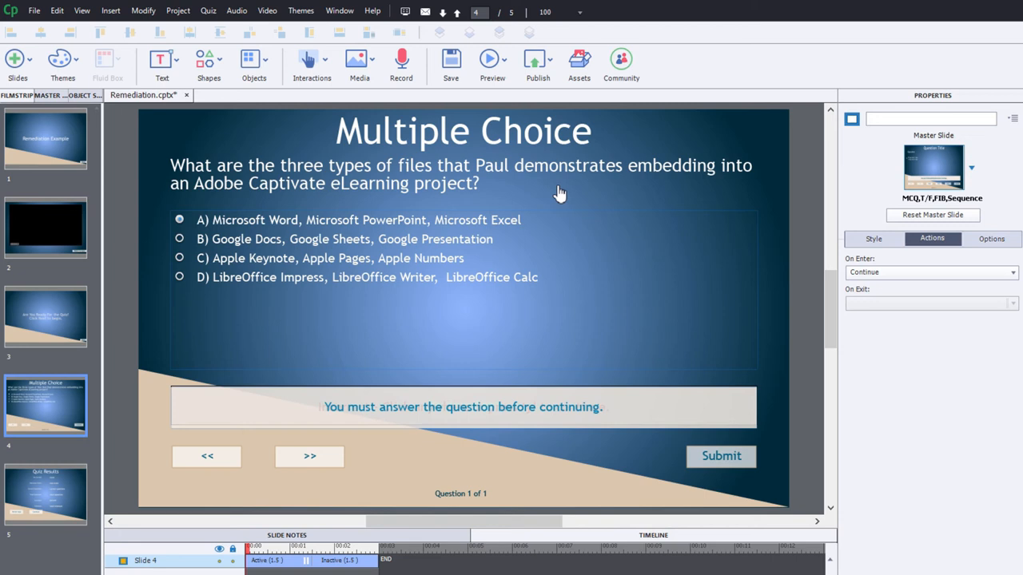
{"action": "mouse_move", "coordinate": [564, 200]}
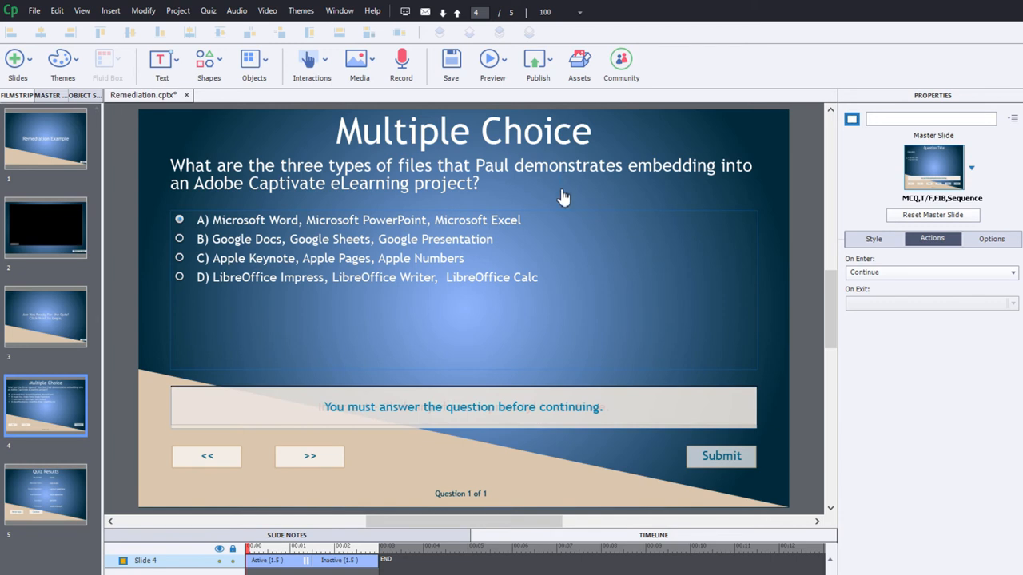
{"action": "mouse_move", "coordinate": [218, 233]}
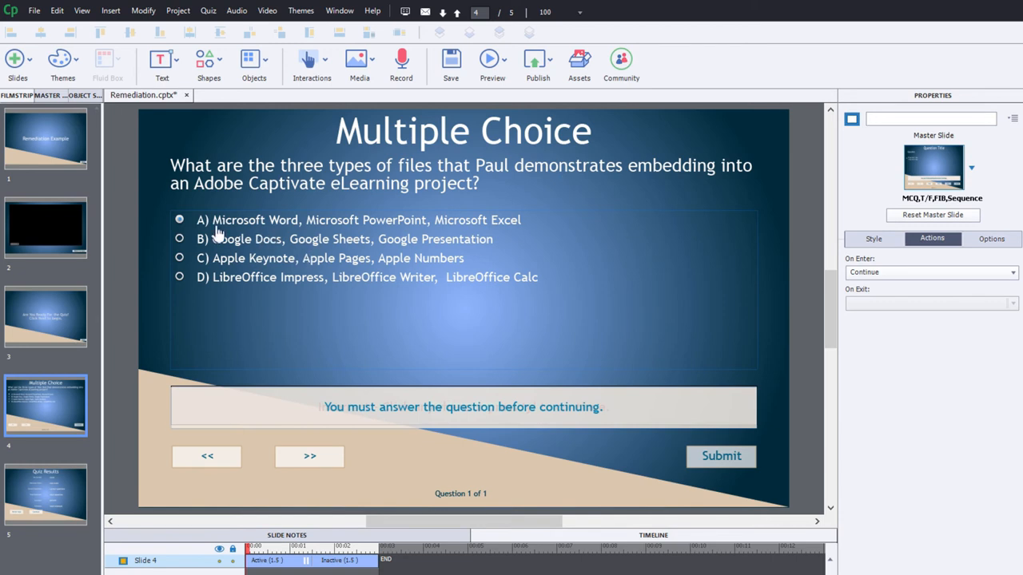
{"action": "mouse_move", "coordinate": [509, 225]}
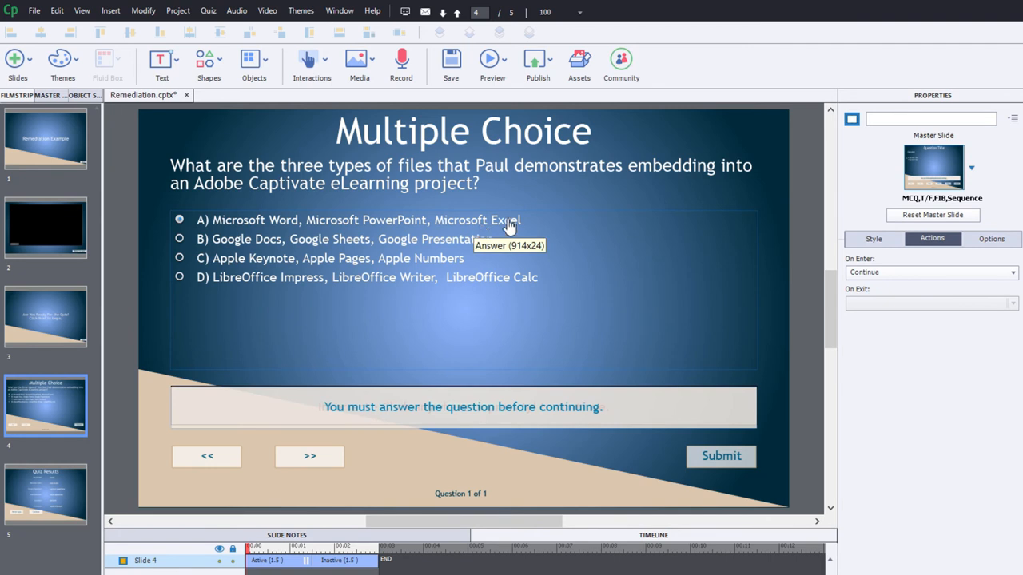
{"action": "mouse_move", "coordinate": [356, 421]}
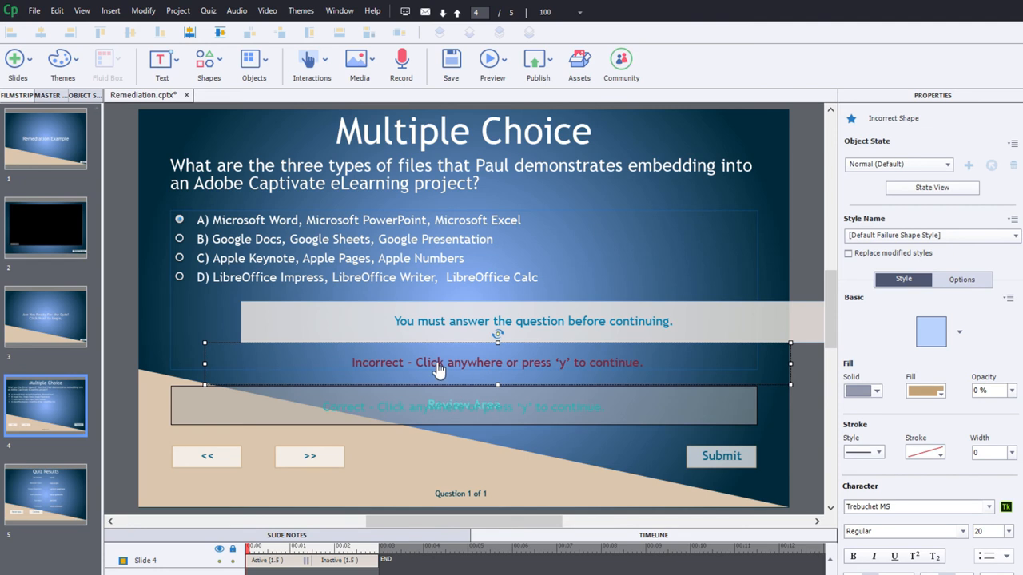
{"action": "mouse_move", "coordinate": [635, 372]}
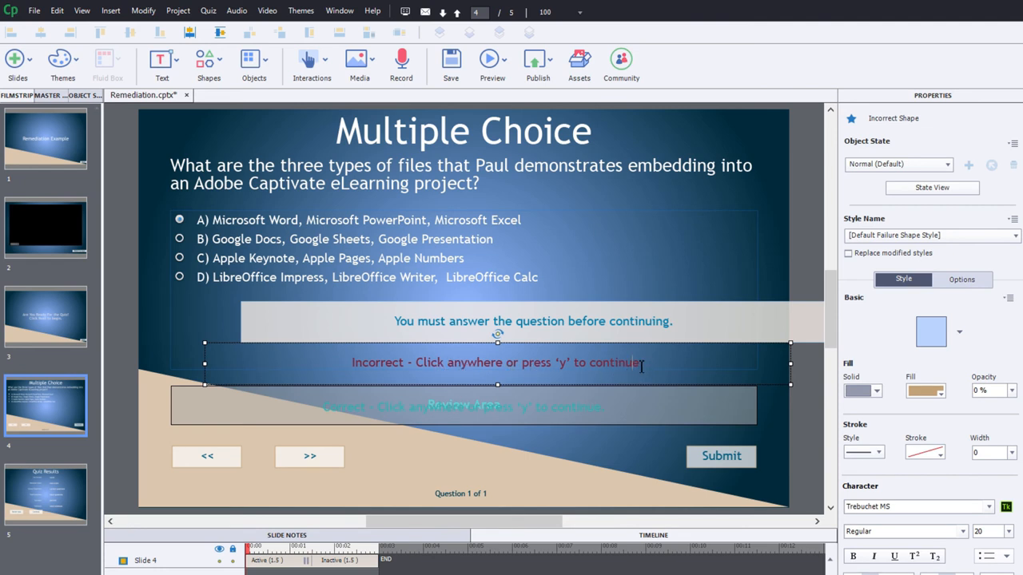
Step: Edit the Incorrect caption to say 'return to the video to learn the correct answer.'
{"action": "double_click", "coordinate": [613, 362]}
{"action": "type", "text": "return to the video t"}
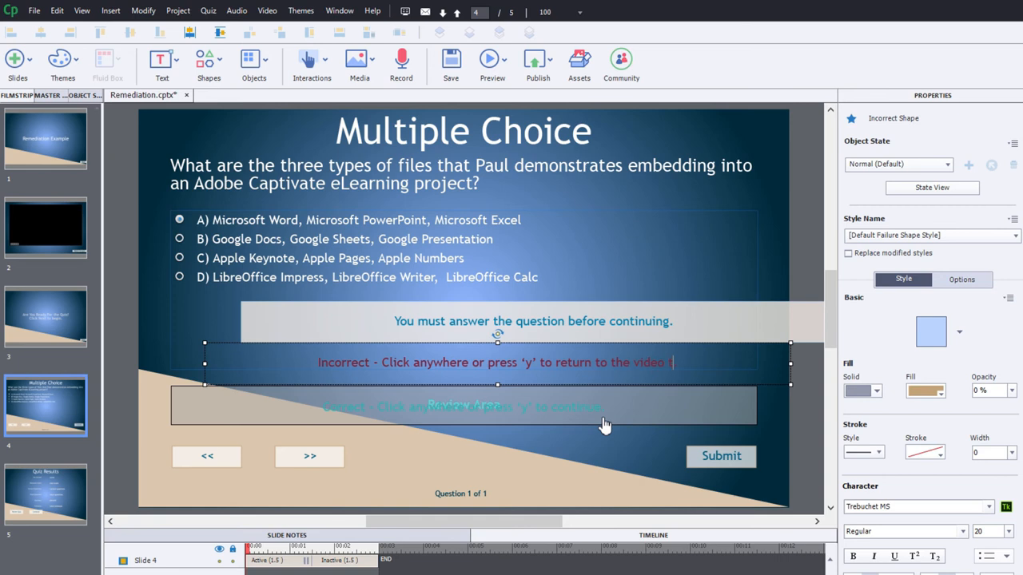
{"action": "type", "text": "learn the correct answ"}
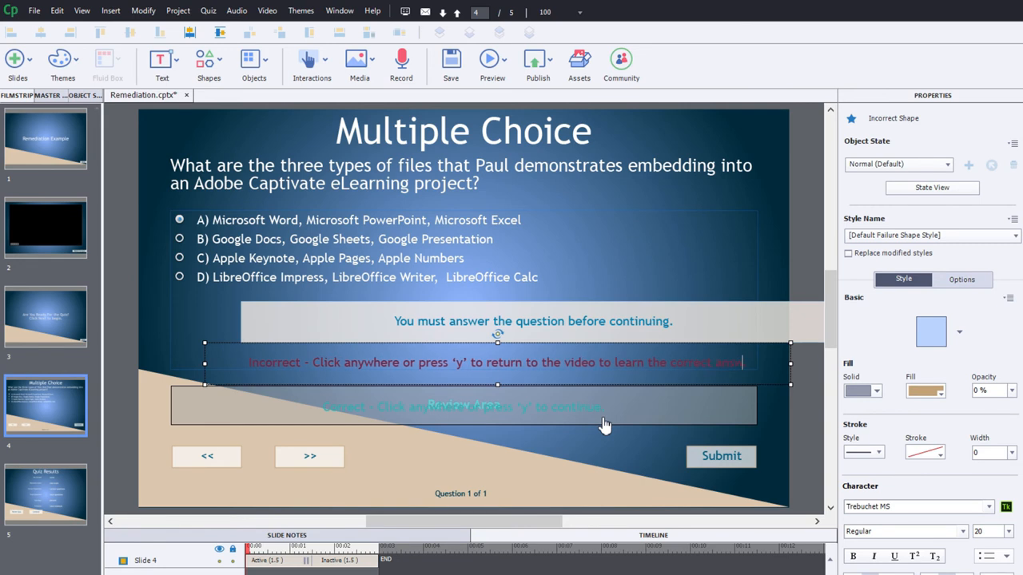
{"action": "mouse_move", "coordinate": [508, 416]}
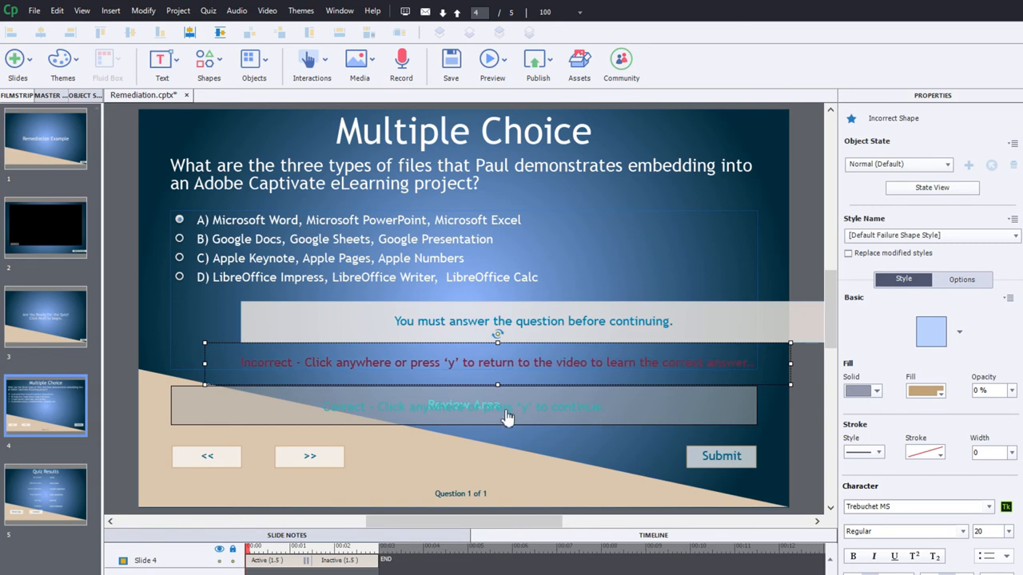
{"action": "mouse_move", "coordinate": [713, 414]}
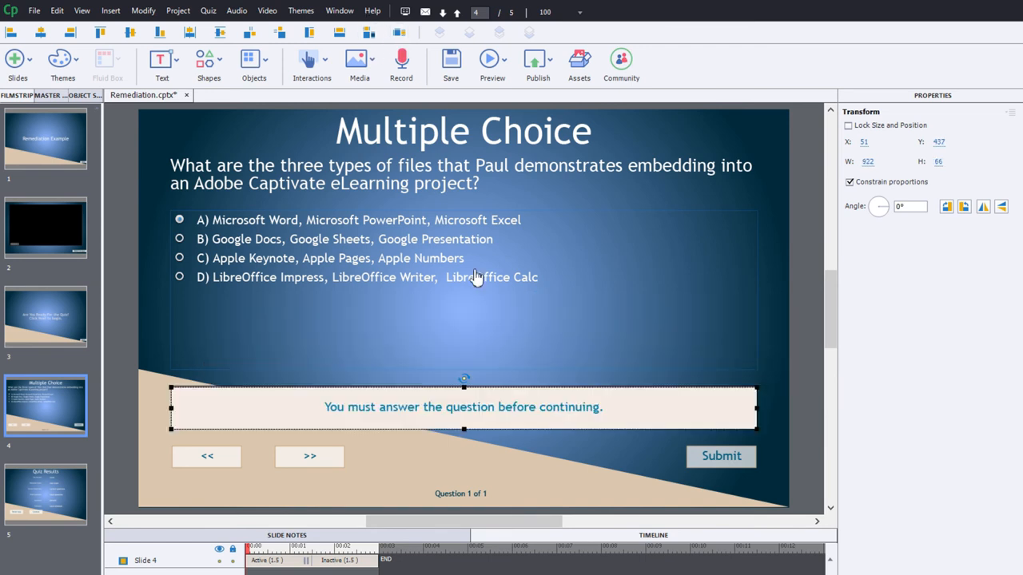
{"action": "mouse_move", "coordinate": [801, 306]}
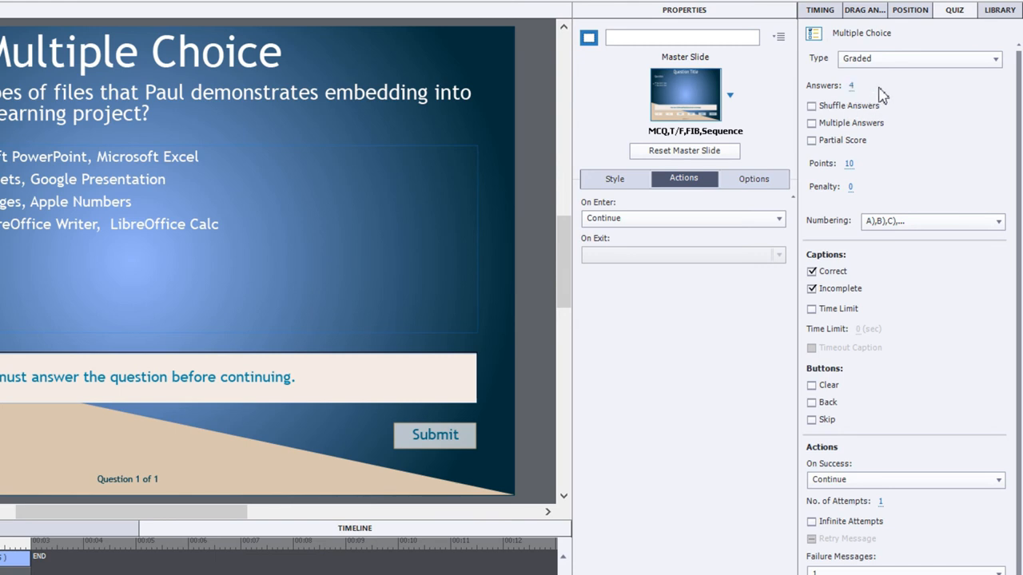
{"action": "mouse_move", "coordinate": [861, 96]}
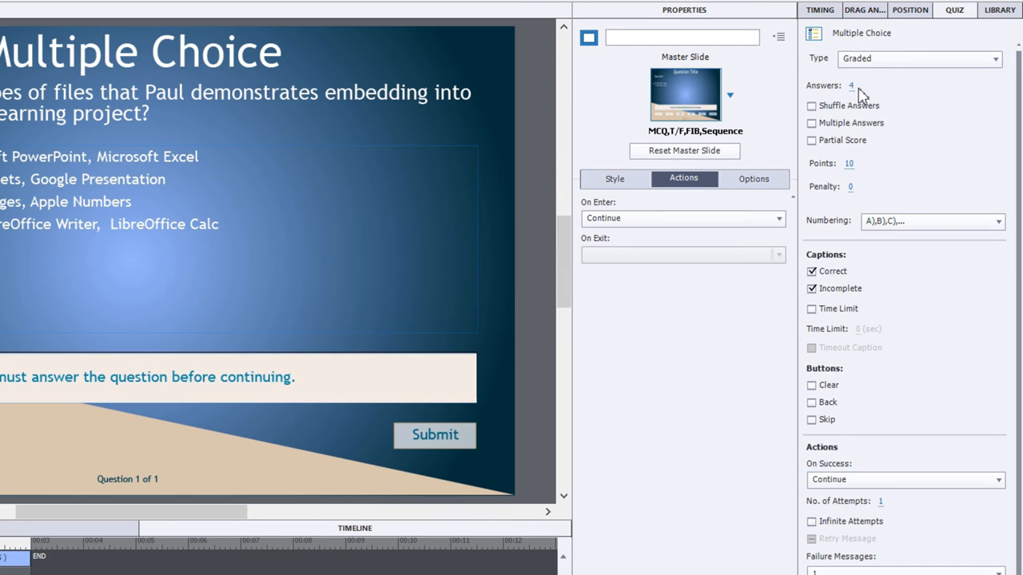
{"action": "mouse_move", "coordinate": [963, 119]}
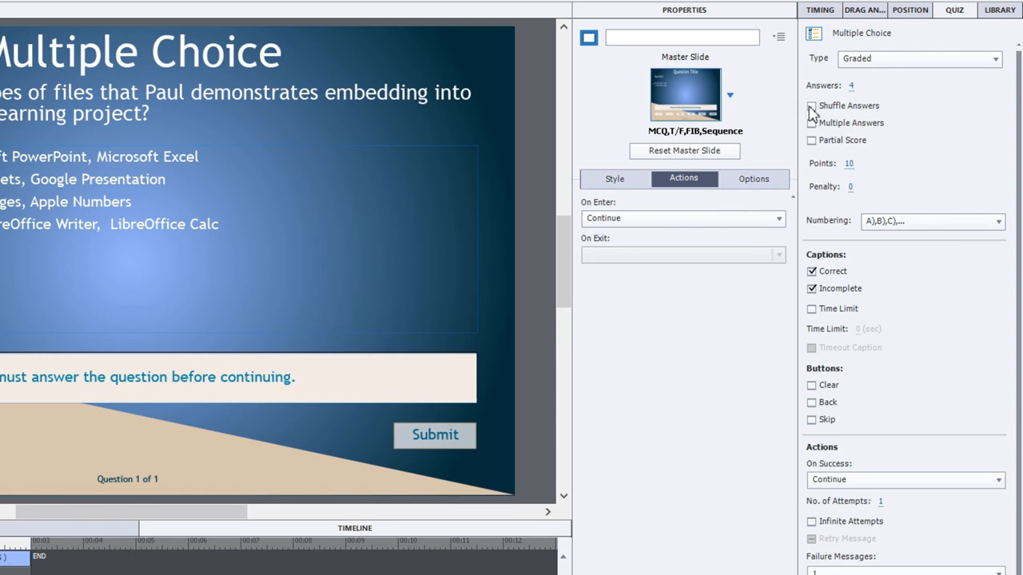
Step: Enable Shuffle Answers, set Numbering to None, and adjust the On Success action
{"action": "left_click", "coordinate": [811, 105]}
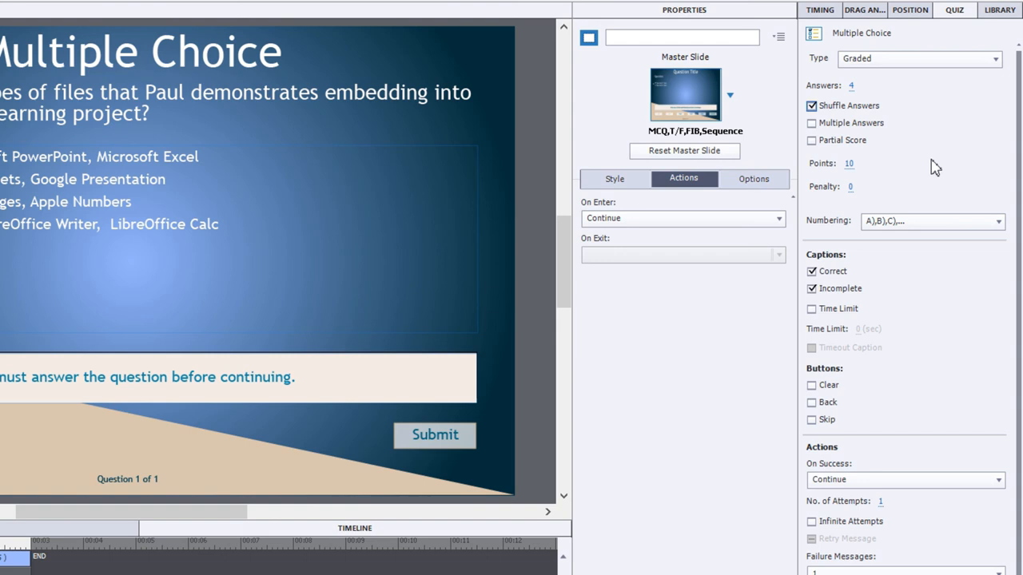
{"action": "mouse_move", "coordinate": [918, 180]}
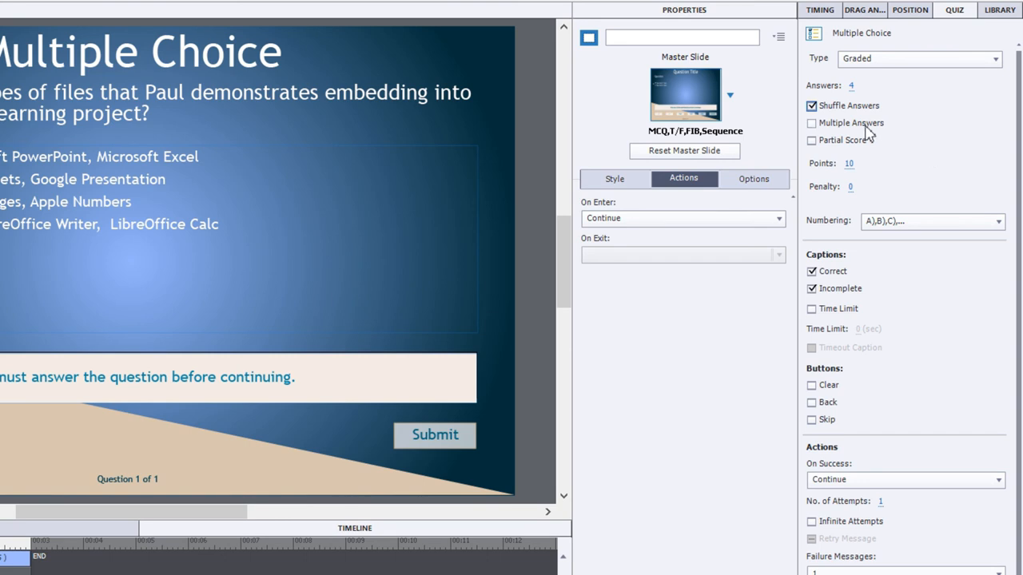
{"action": "mouse_move", "coordinate": [24, 170]}
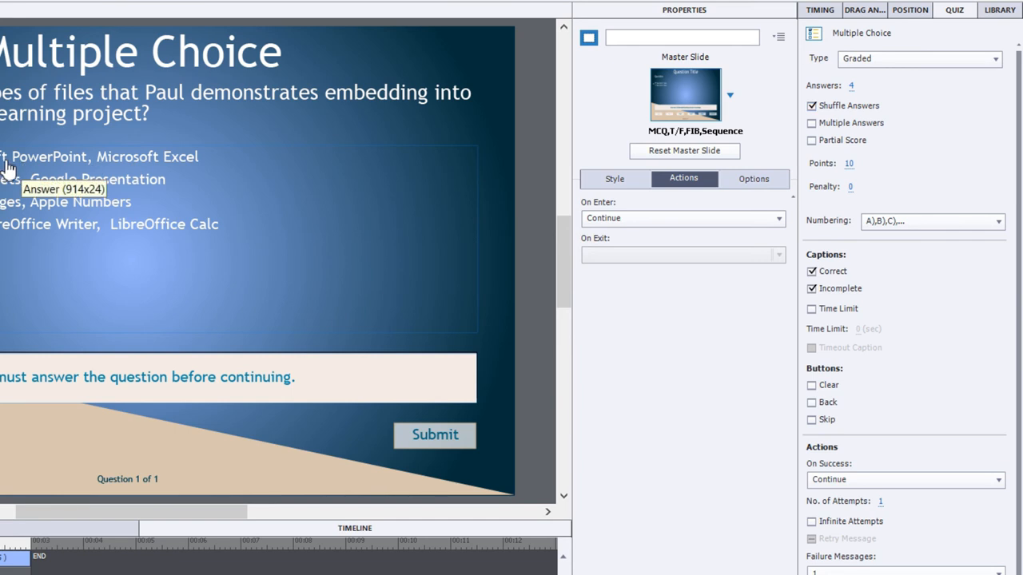
{"action": "mouse_move", "coordinate": [124, 206]}
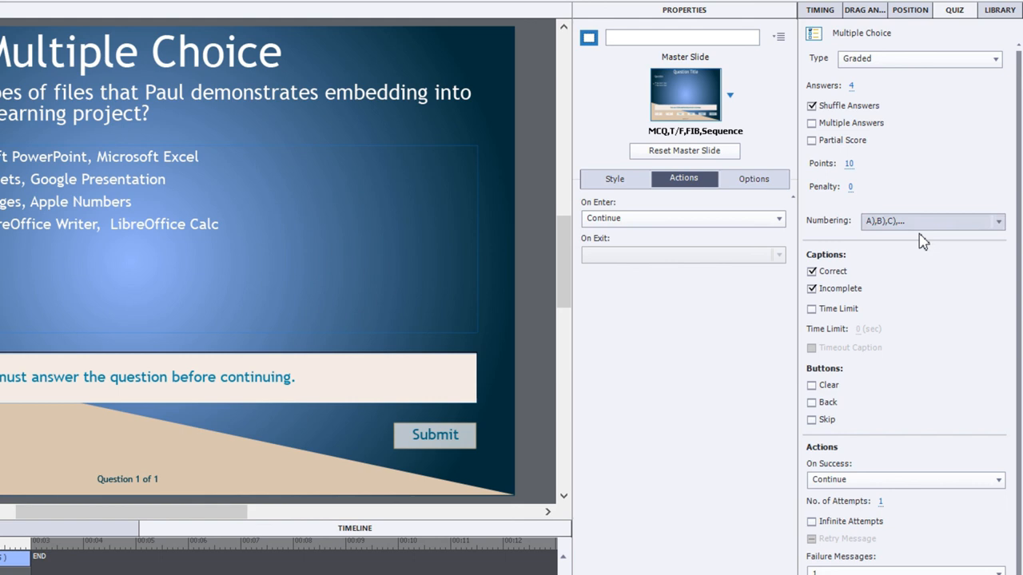
{"action": "left_click", "coordinate": [926, 221]}
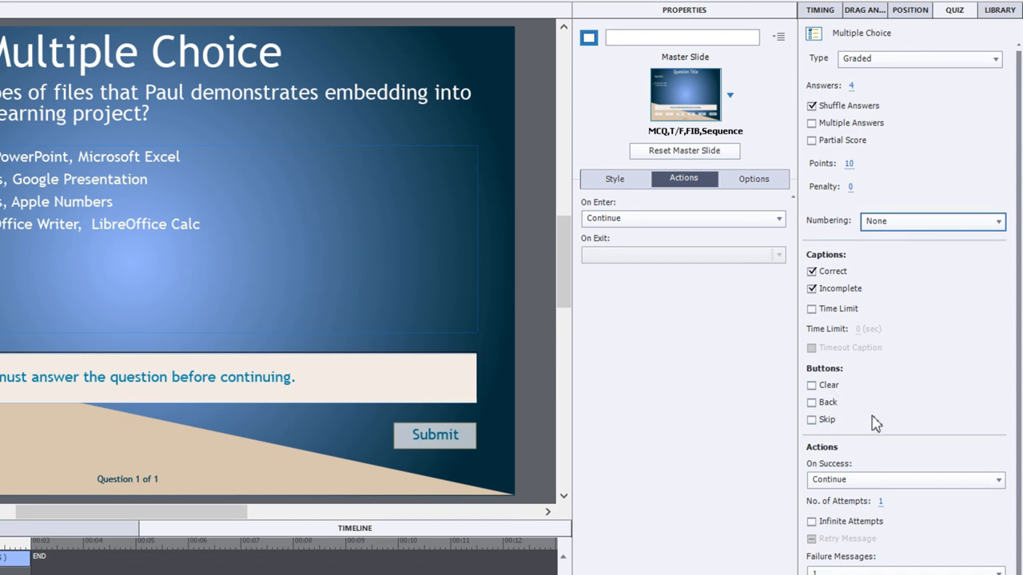
{"action": "mouse_move", "coordinate": [895, 340]}
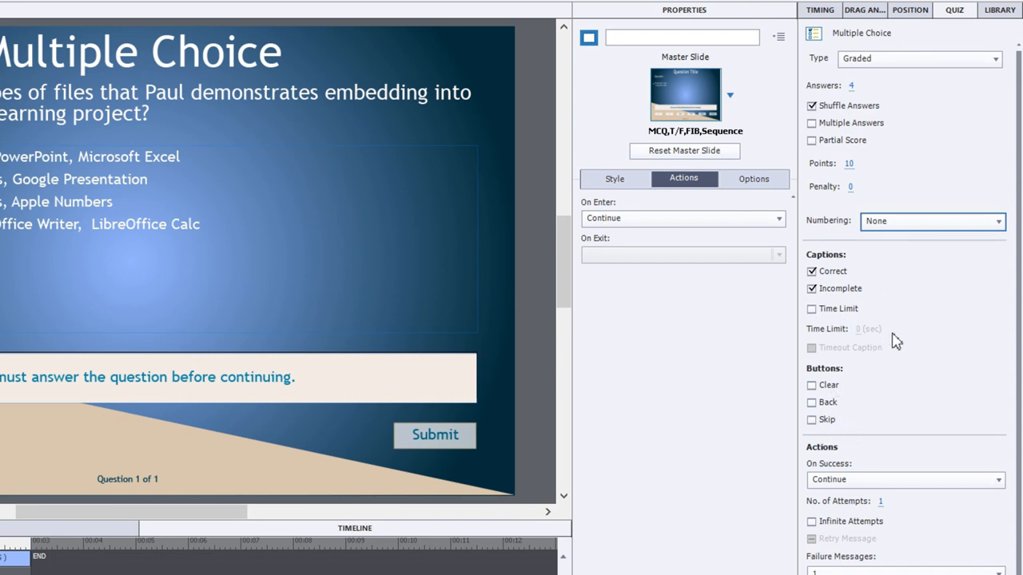
{"action": "scroll", "scroll_direction": "down", "scroll_amount": 3}
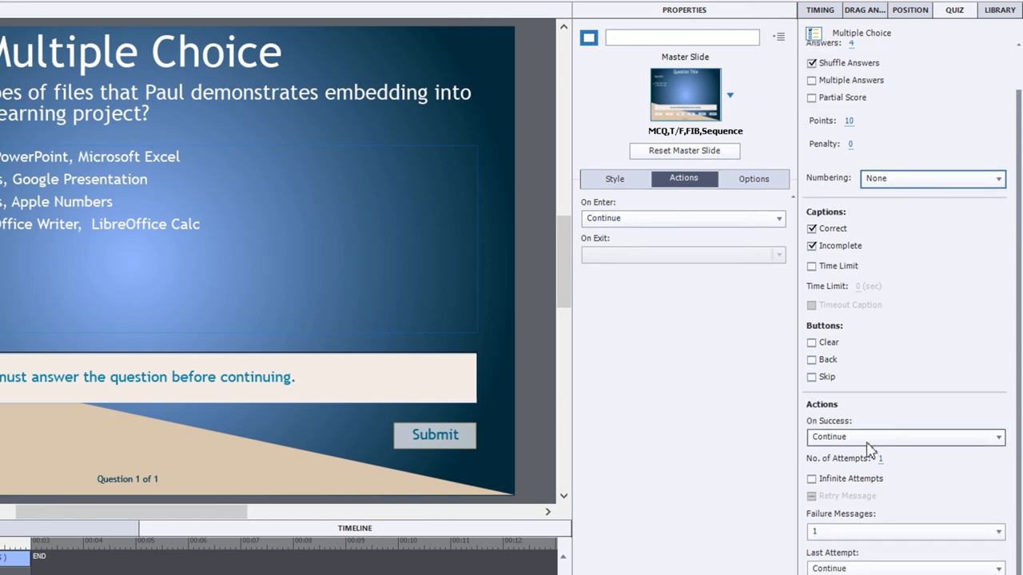
{"action": "left_click", "coordinate": [903, 436]}
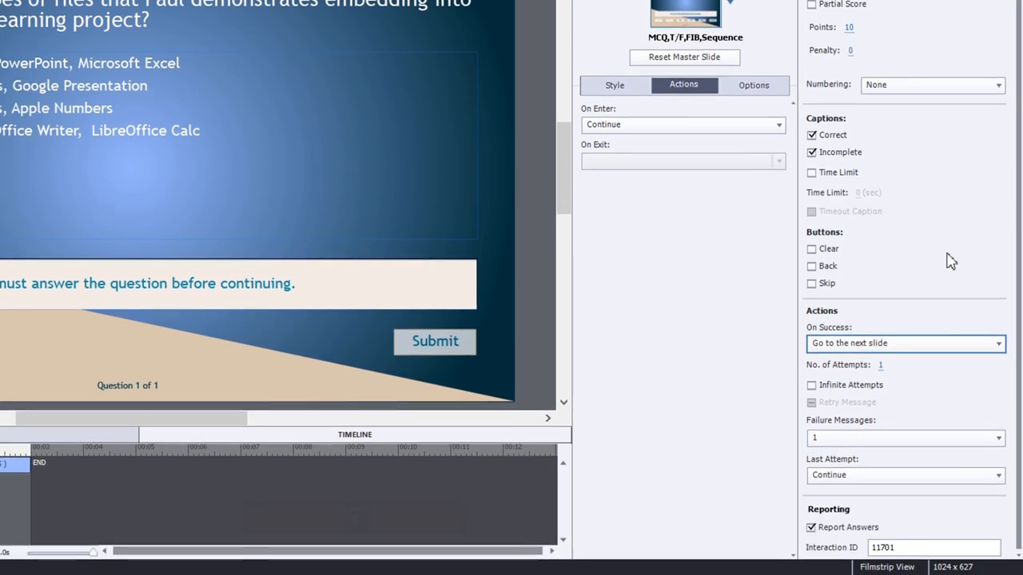
{"action": "mouse_move", "coordinate": [879, 379]}
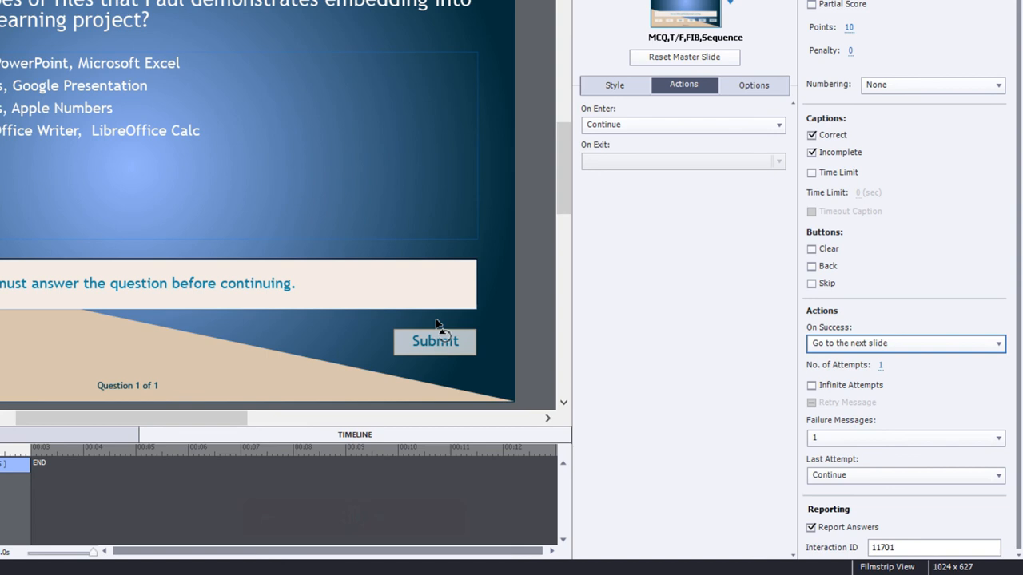
{"action": "mouse_move", "coordinate": [480, 306]}
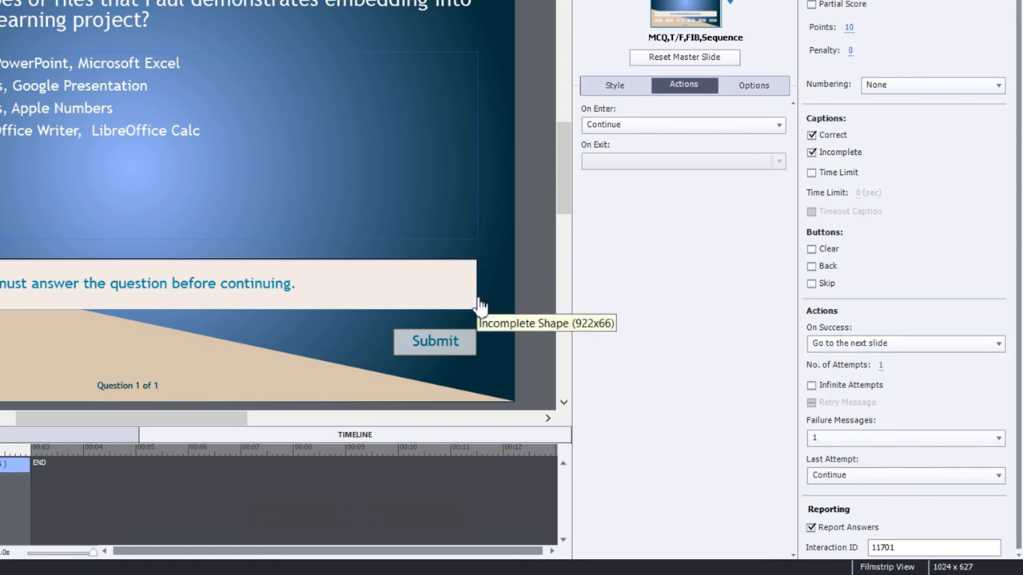
{"action": "mouse_move", "coordinate": [549, 348]}
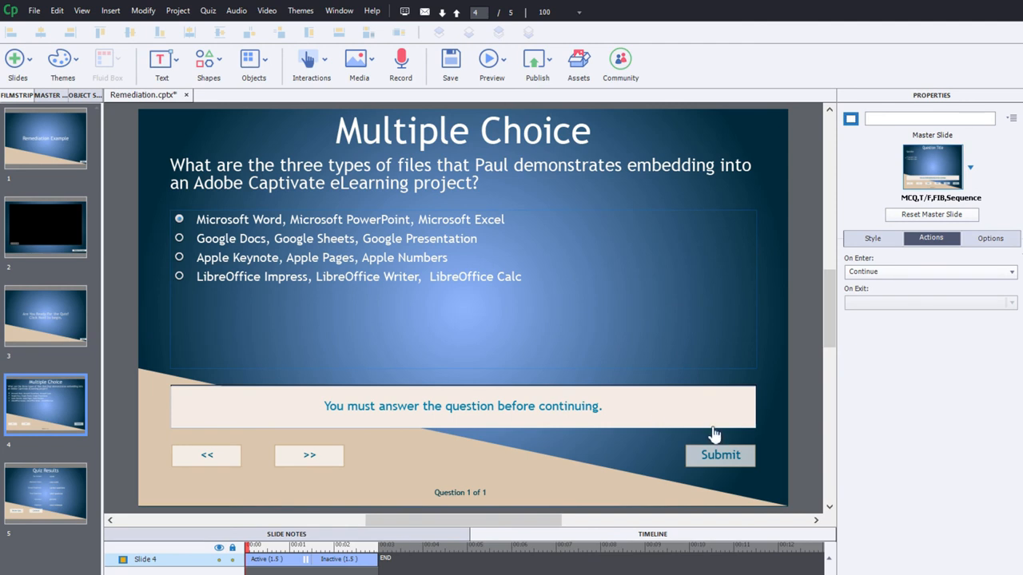
{"action": "mouse_move", "coordinate": [148, 211]}
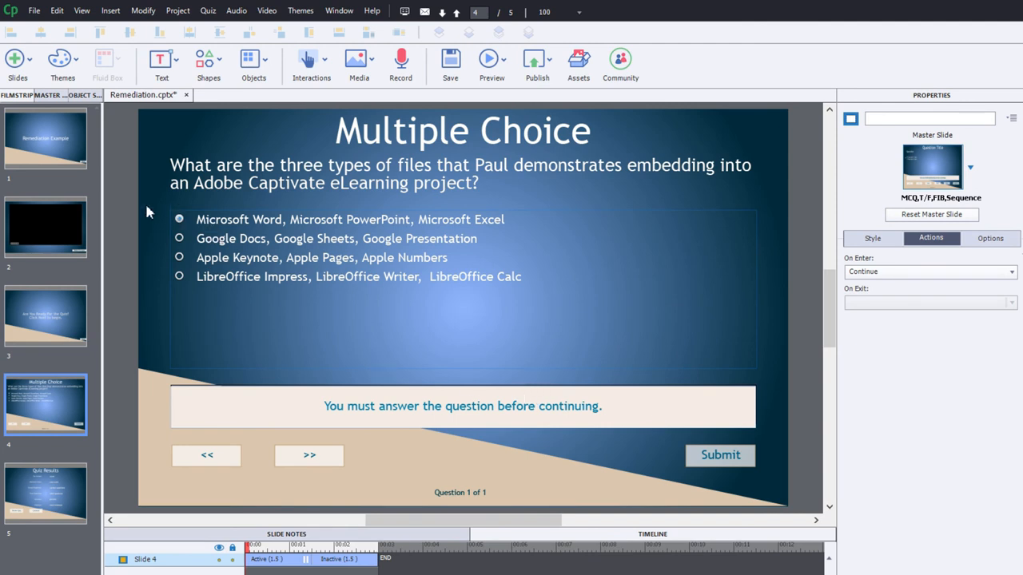
{"action": "left_click", "coordinate": [45, 228]}
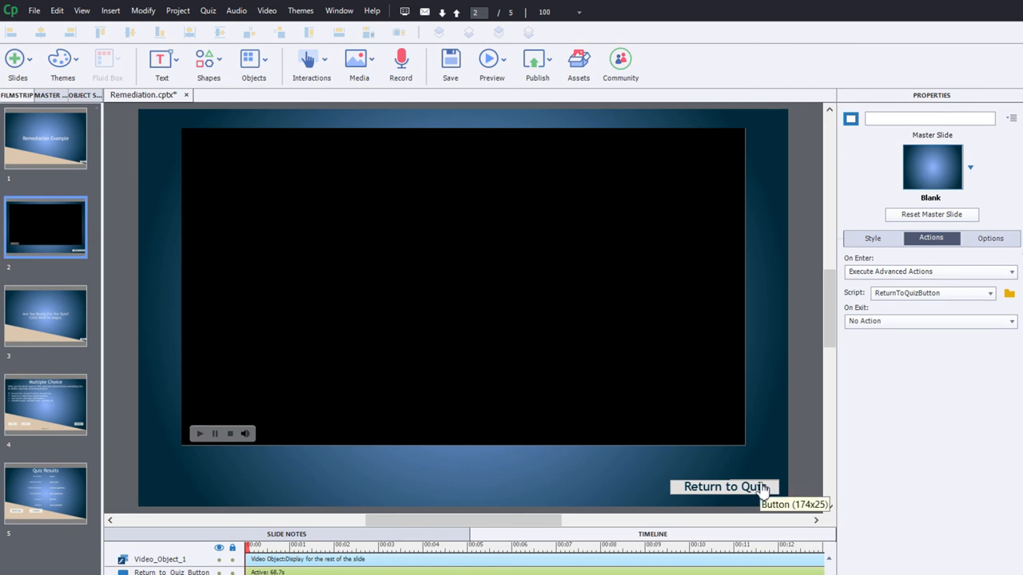
{"action": "mouse_move", "coordinate": [67, 411]}
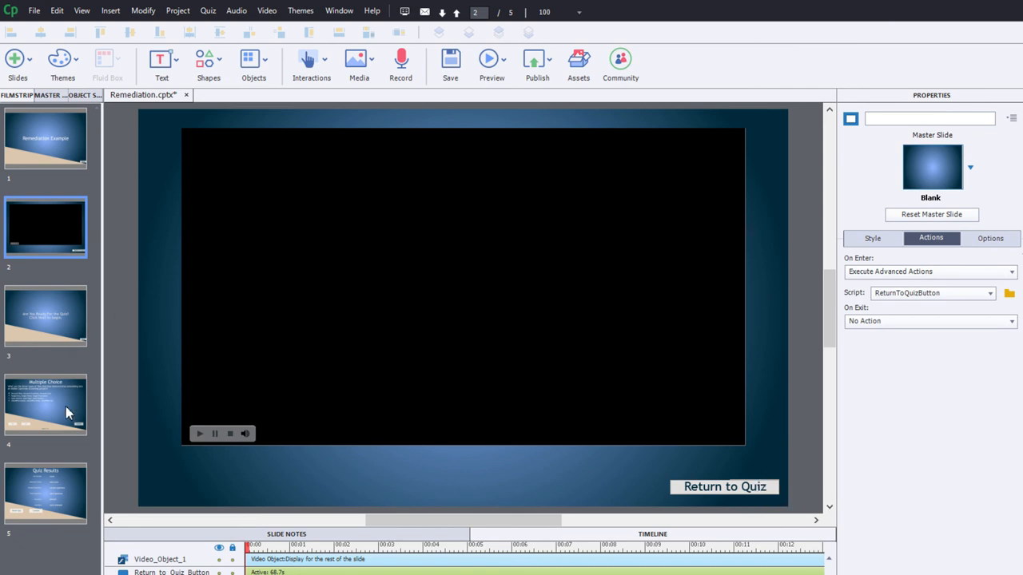
{"action": "left_click", "coordinate": [46, 405]}
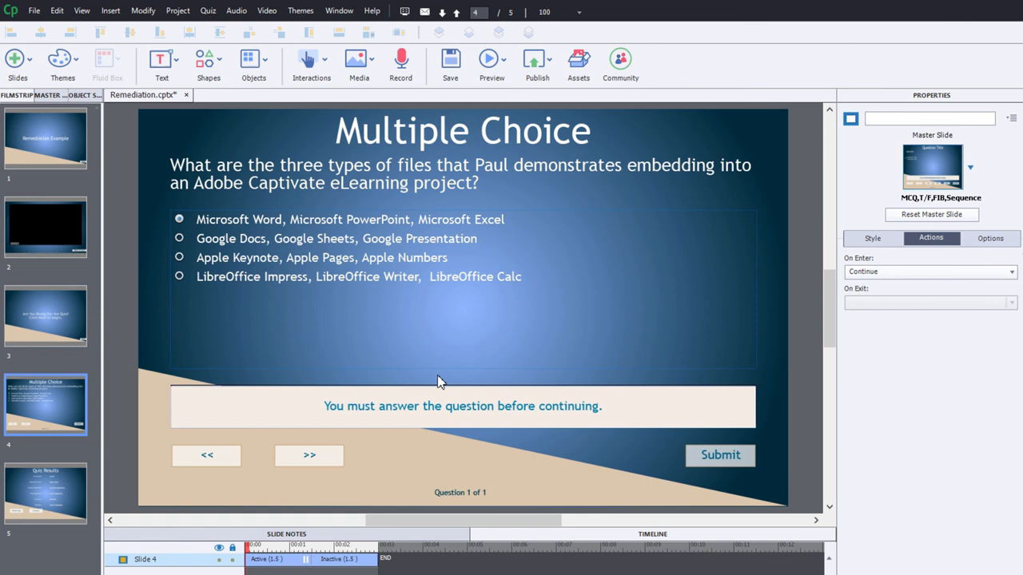
{"action": "mouse_move", "coordinate": [358, 257]}
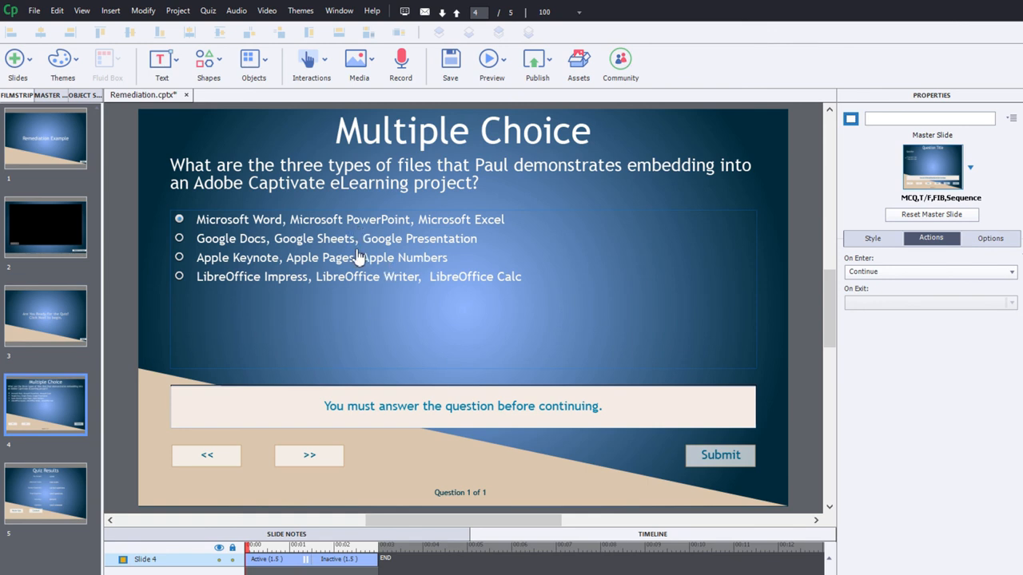
{"action": "mouse_move", "coordinate": [575, 312]}
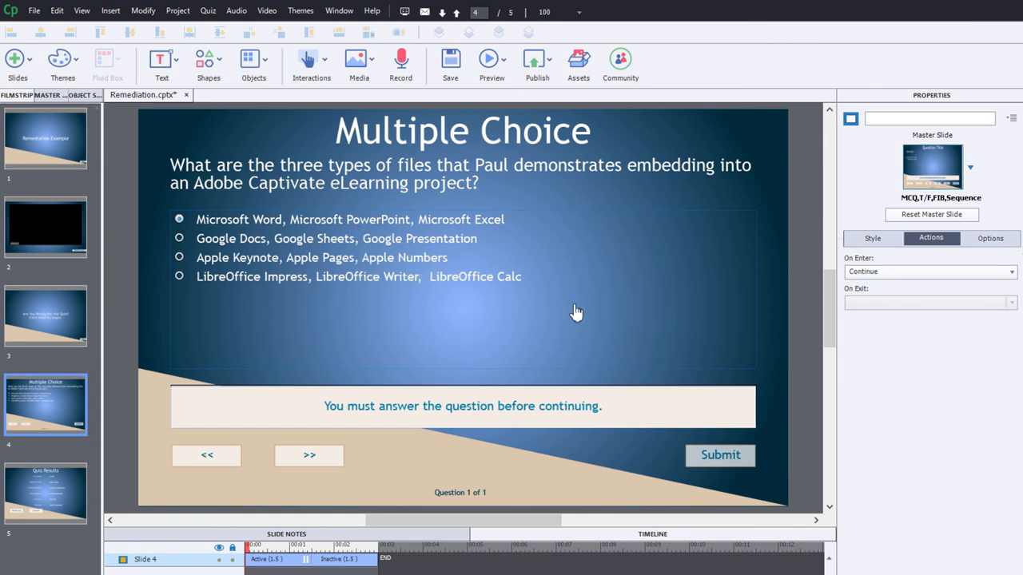
{"action": "mouse_move", "coordinate": [575, 311]}
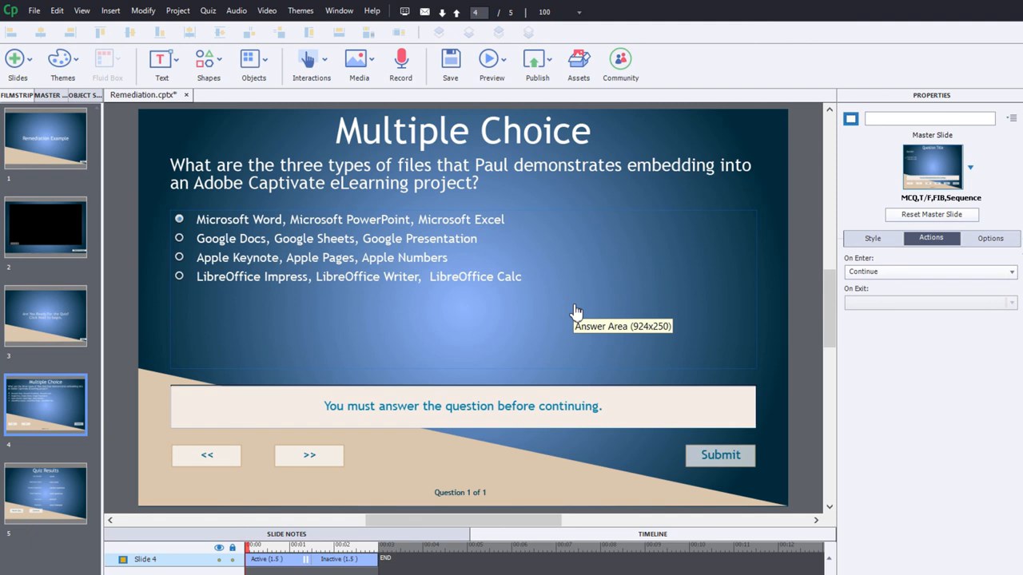
{"action": "mouse_move", "coordinate": [546, 331]}
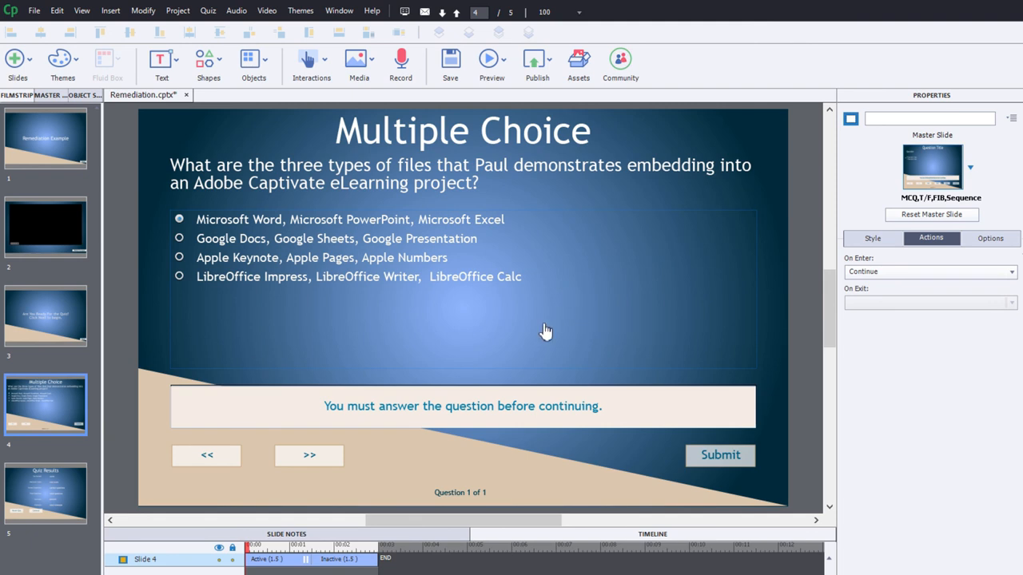
{"action": "left_click", "coordinate": [46, 227]}
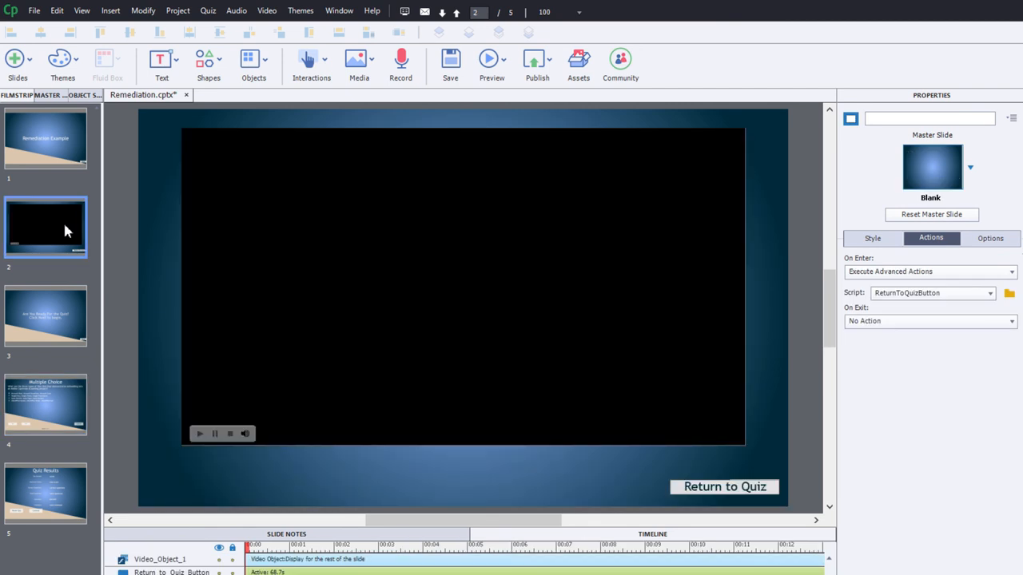
{"action": "mouse_move", "coordinate": [703, 491]}
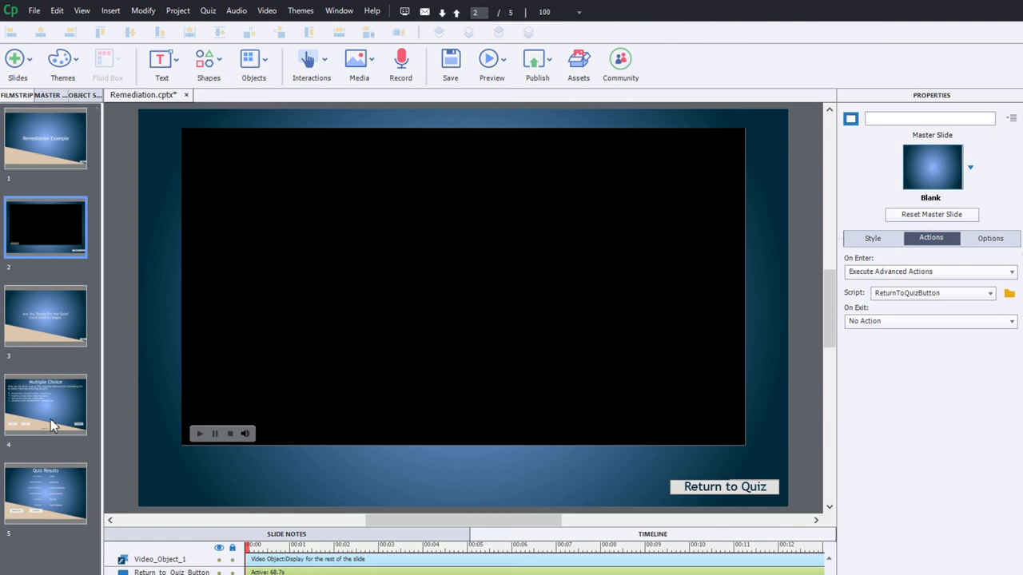
{"action": "left_click", "coordinate": [45, 405]}
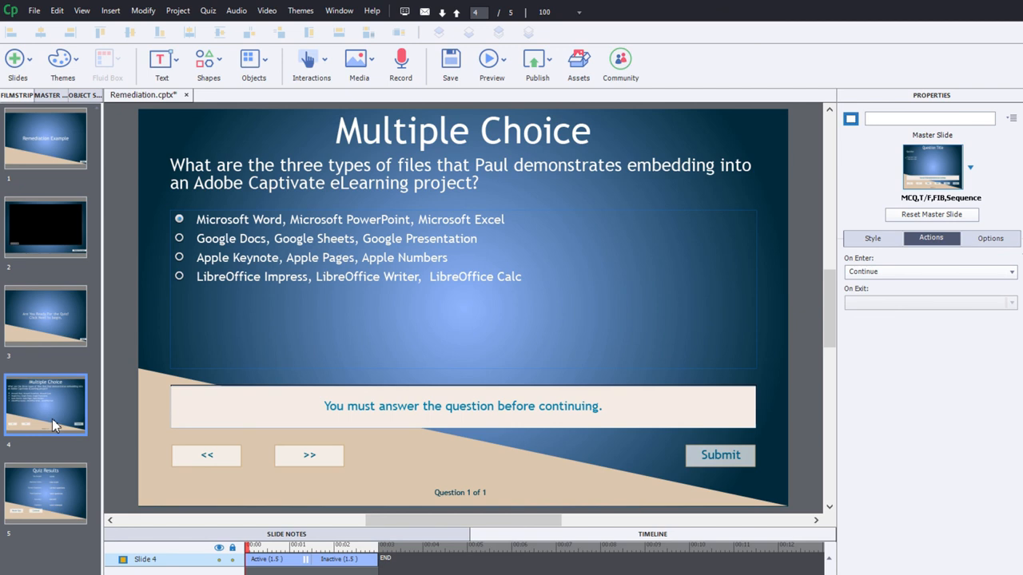
{"action": "mouse_move", "coordinate": [457, 401]}
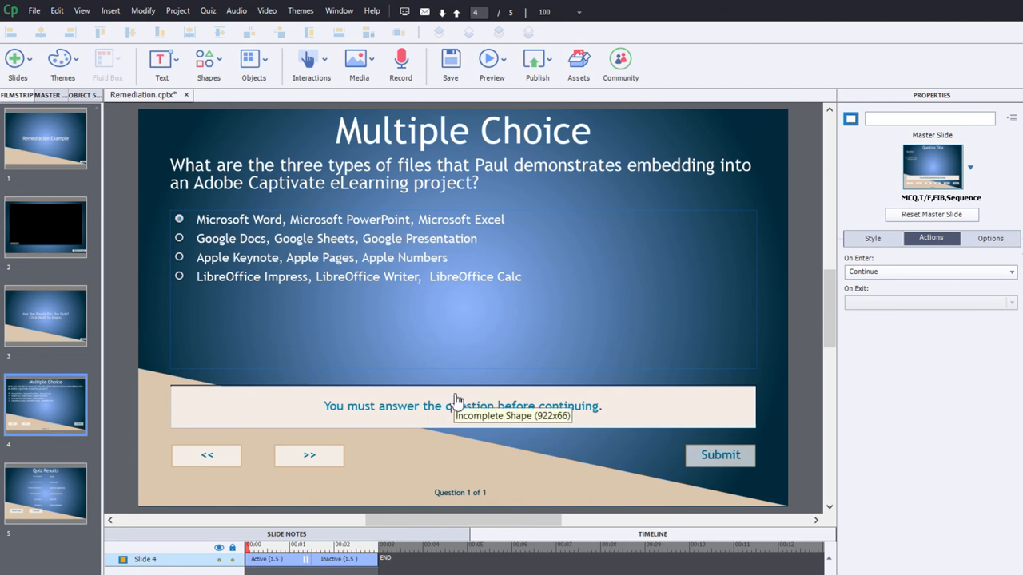
{"action": "mouse_move", "coordinate": [432, 125]}
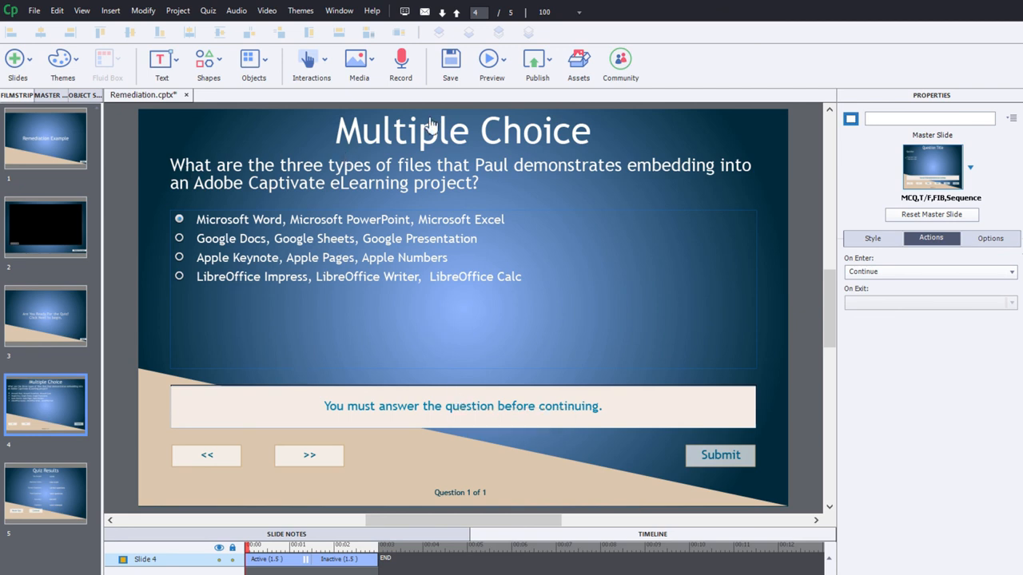
Step: Preview the project In Browser from the Preview dropdown
{"action": "left_click", "coordinate": [488, 59]}
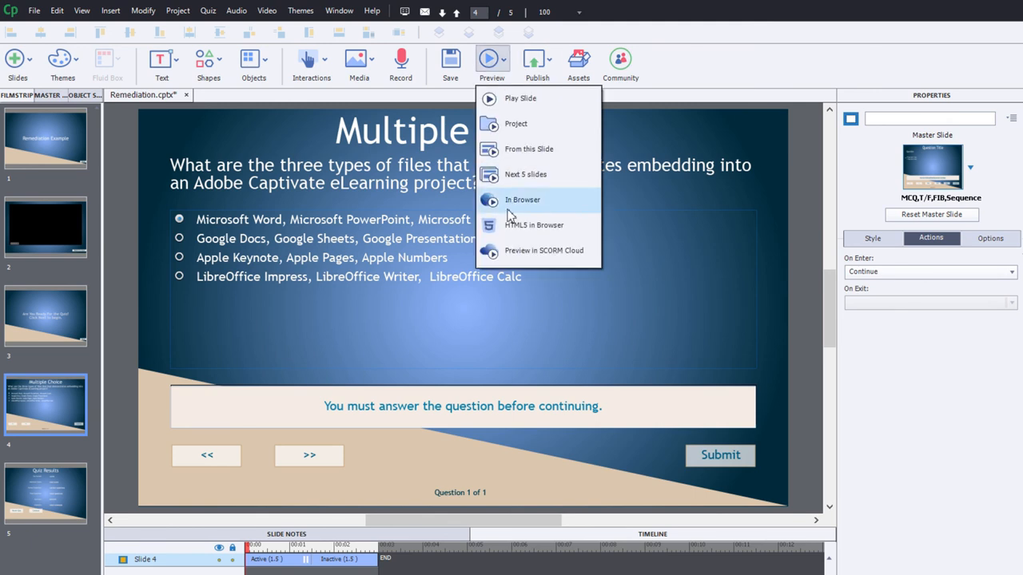
{"action": "left_click", "coordinate": [522, 200]}
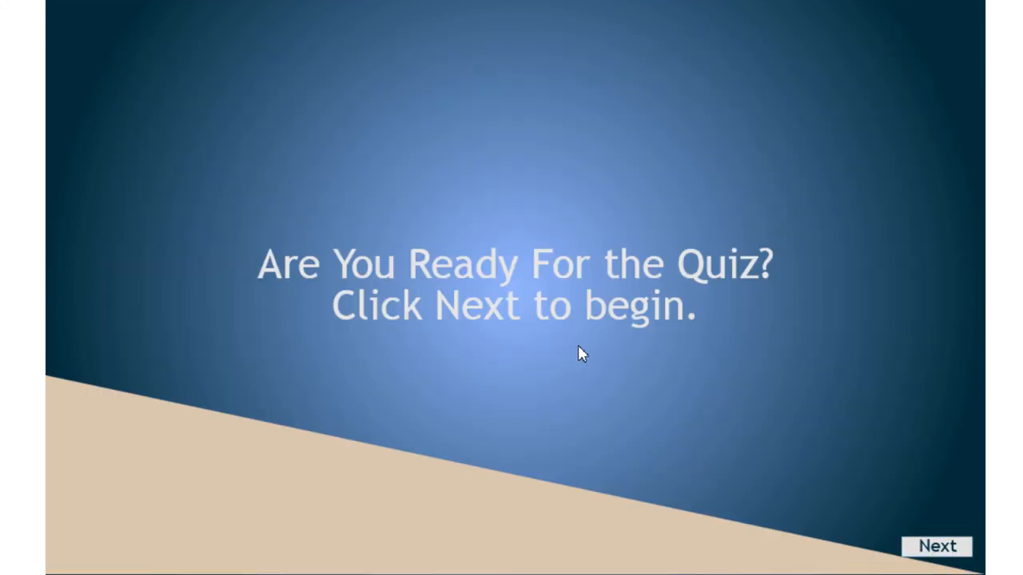
Step: Start the quiz in the browser preview by advancing past the intro slide
{"action": "left_click", "coordinate": [937, 546]}
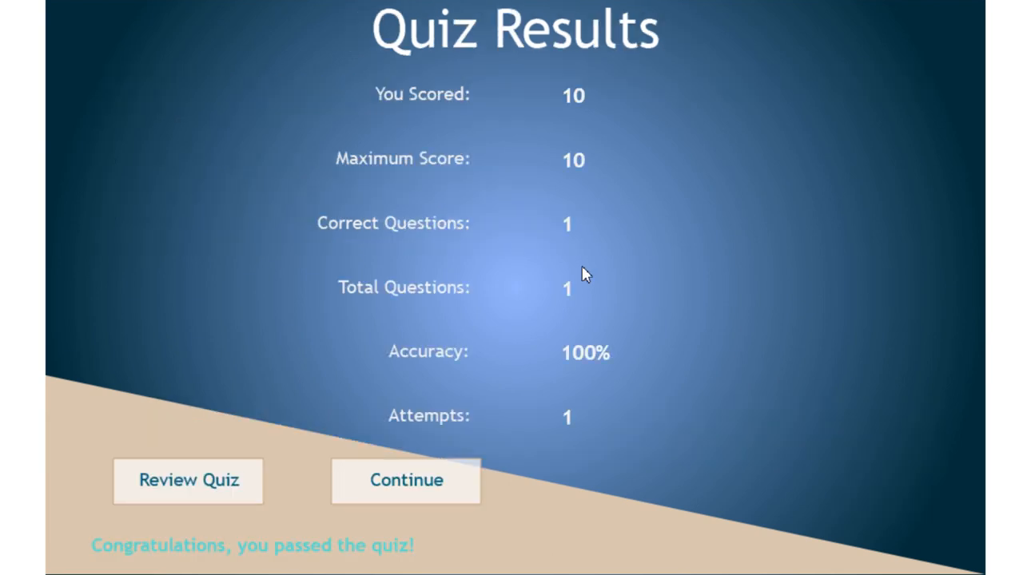
{"action": "mouse_move", "coordinate": [540, 407]}
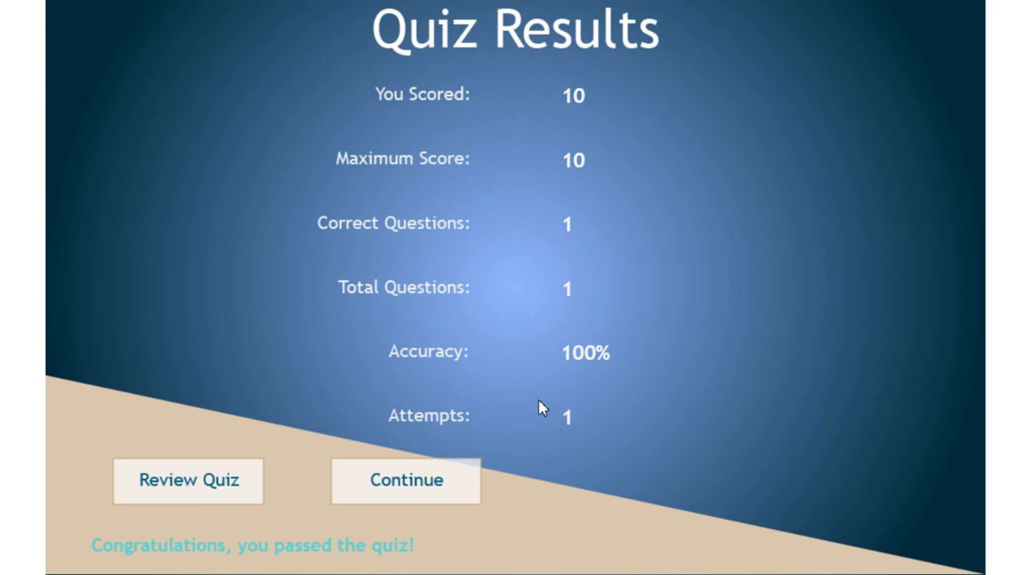
{"action": "mouse_move", "coordinate": [570, 424]}
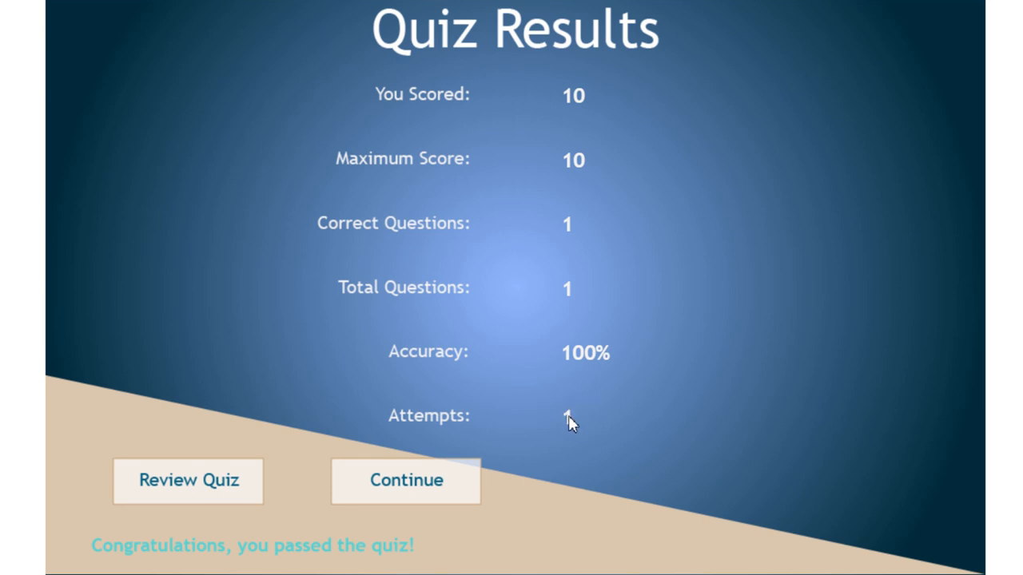
{"action": "mouse_move", "coordinate": [582, 423]}
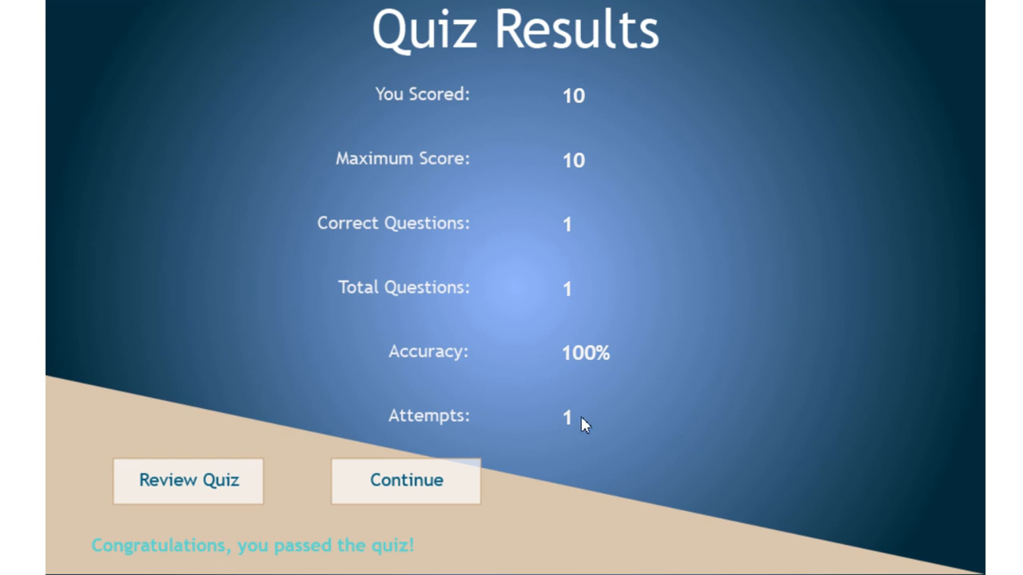
{"action": "mouse_move", "coordinate": [572, 440]}
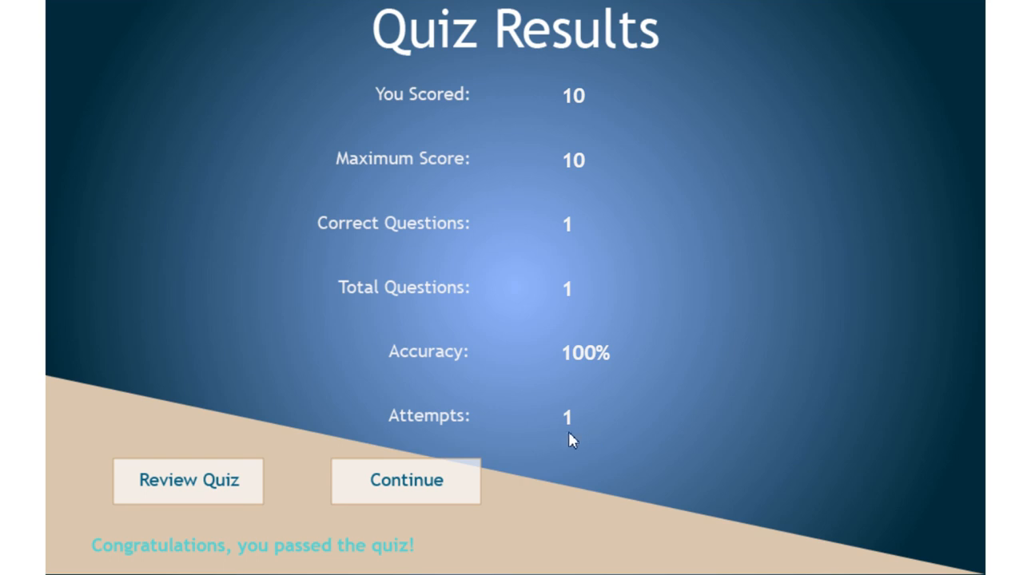